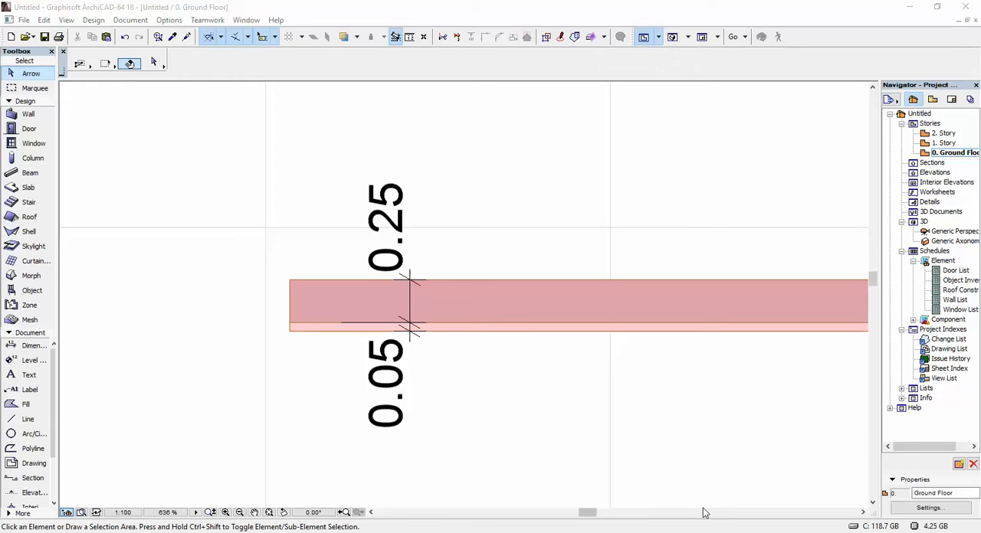
pyautogui.moveTo(337, 91)
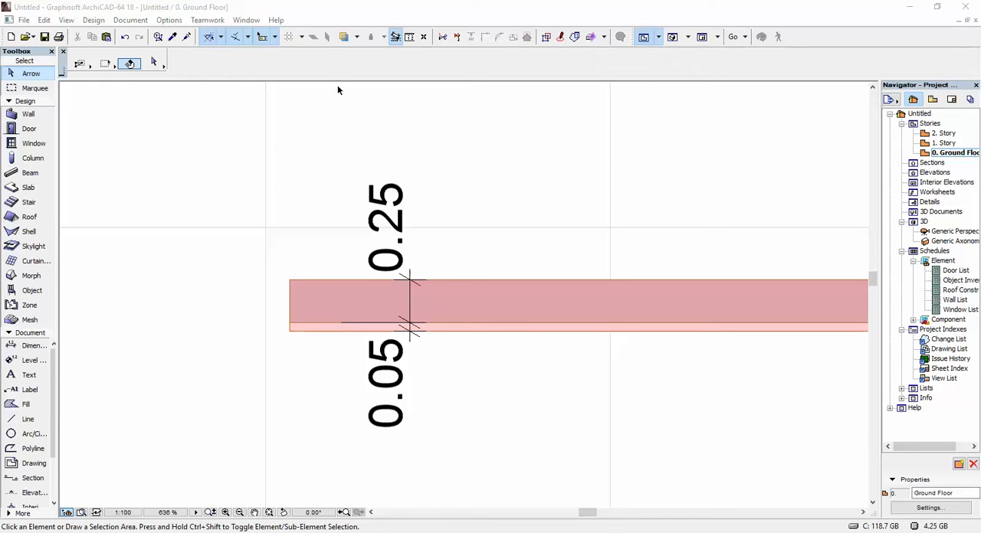
pyautogui.moveTo(130, 283)
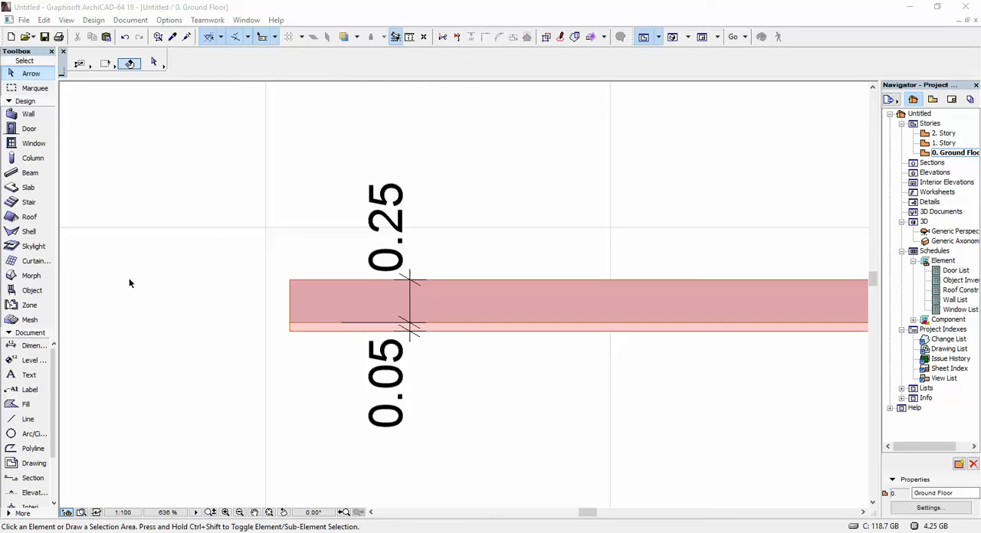
pyautogui.moveTo(27, 114)
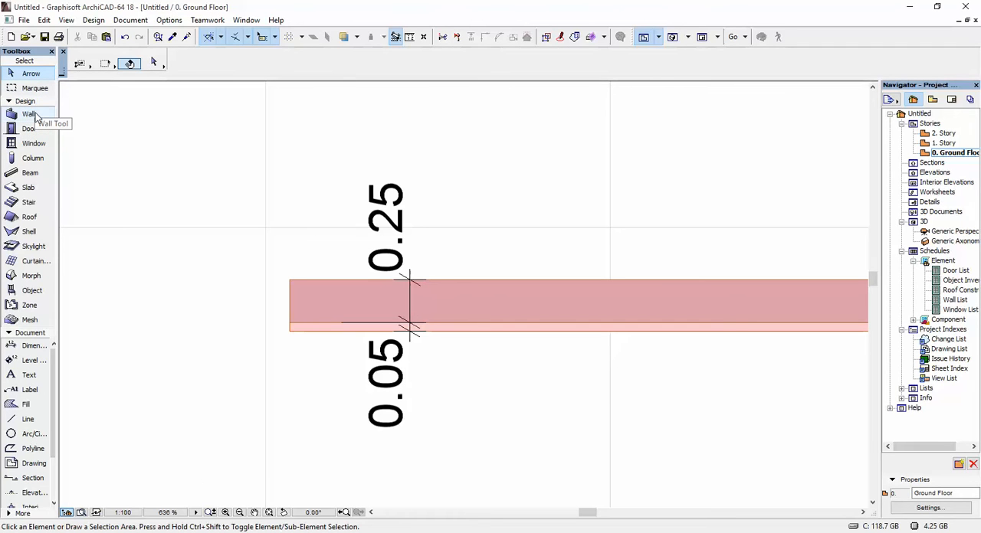
pyautogui.moveTo(204, 144)
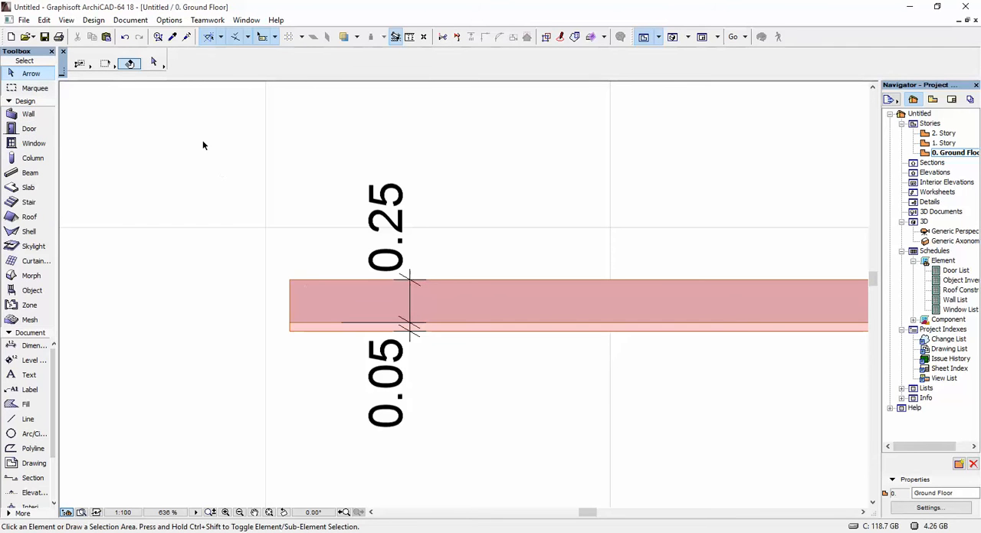
# Switch the Wall tool's structure to Composite and assign a composite from the list.
pyautogui.click(27, 113)
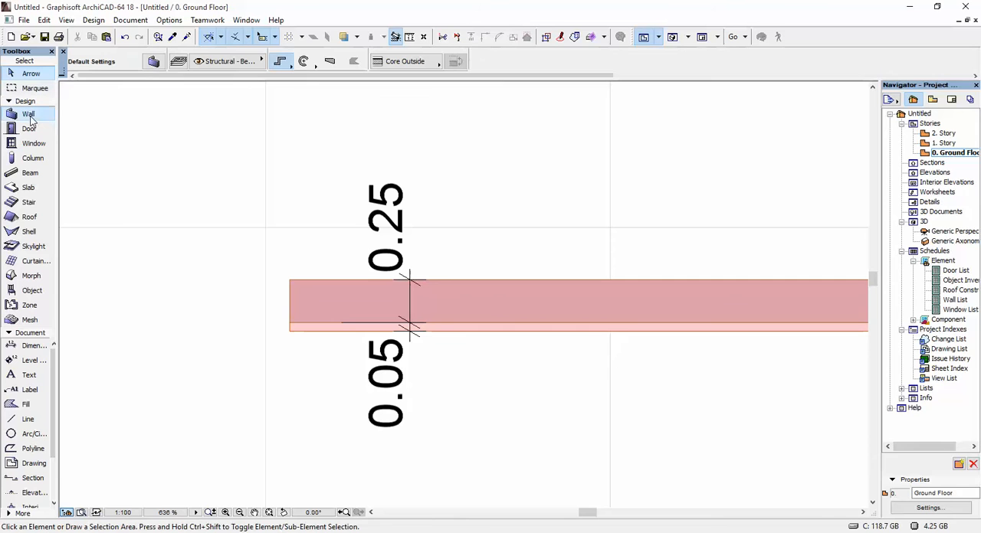
pyautogui.click(28, 113)
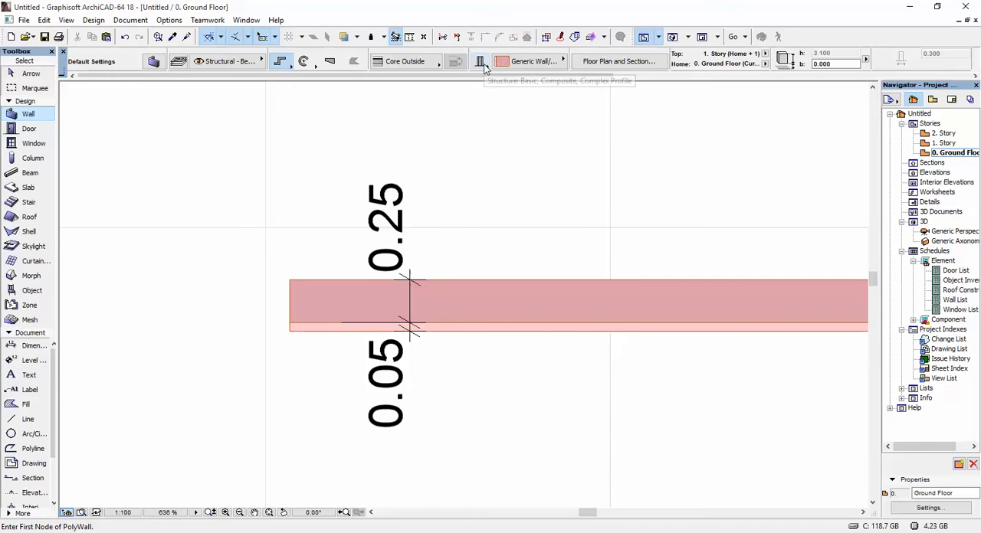
pyautogui.moveTo(484, 65)
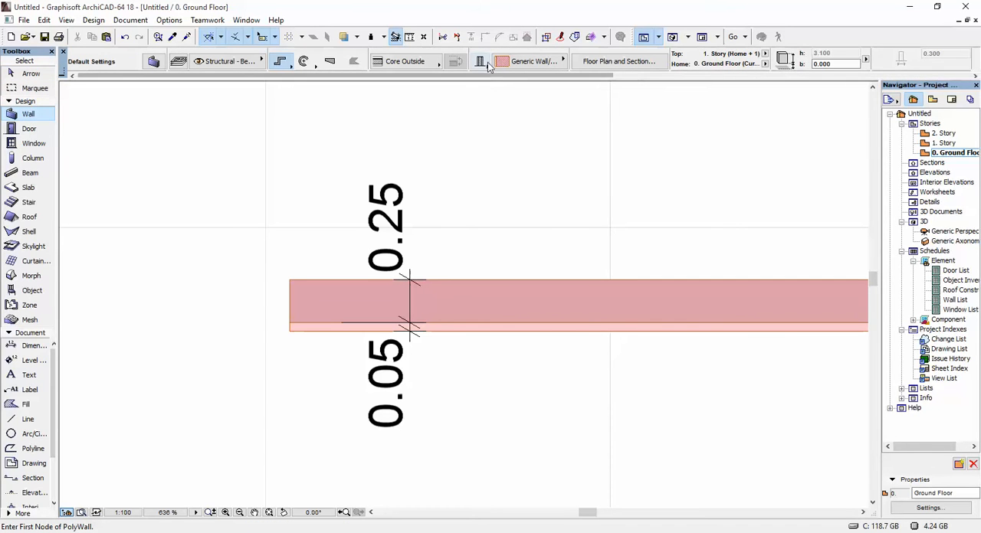
pyautogui.moveTo(481, 62)
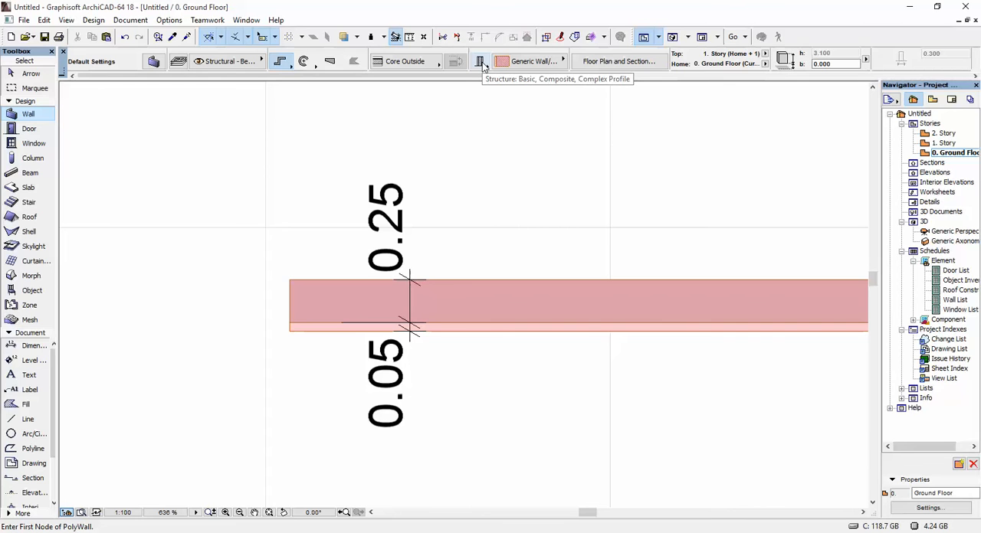
pyautogui.click(529, 61)
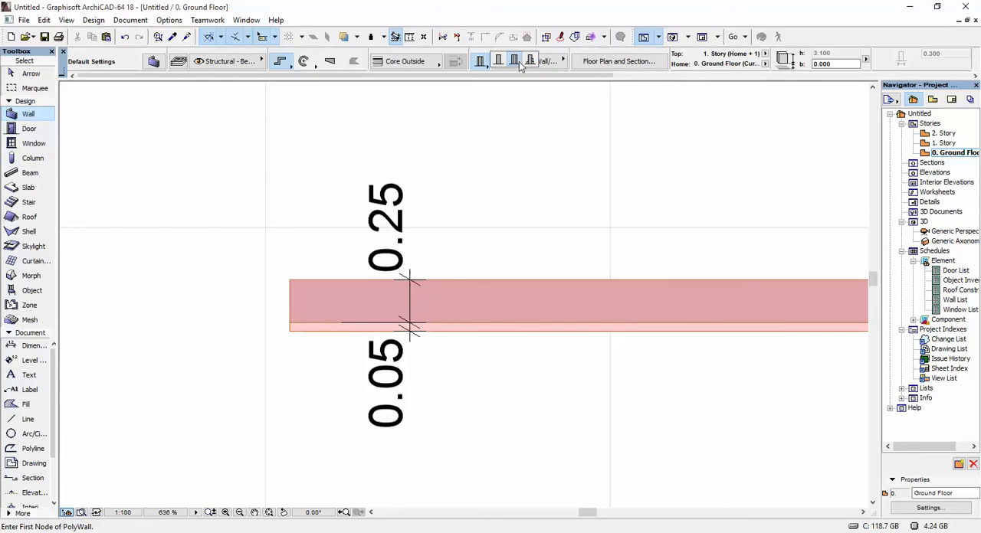
pyautogui.click(514, 62)
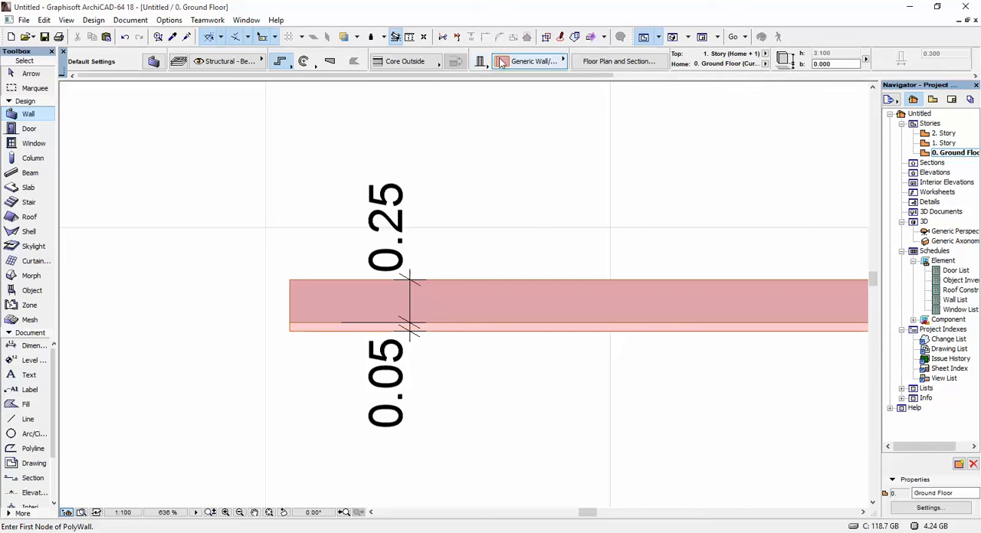
pyautogui.click(529, 61)
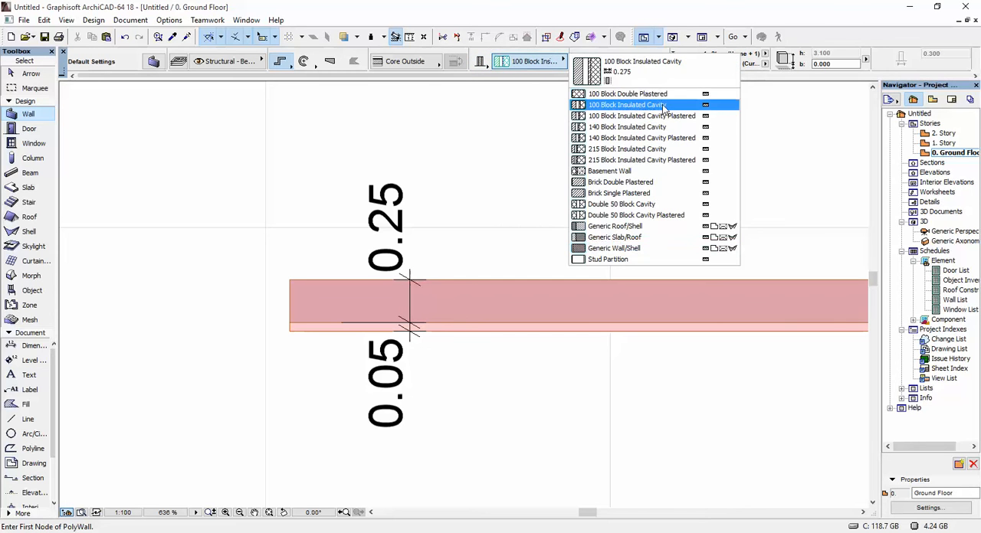
pyautogui.click(620, 193)
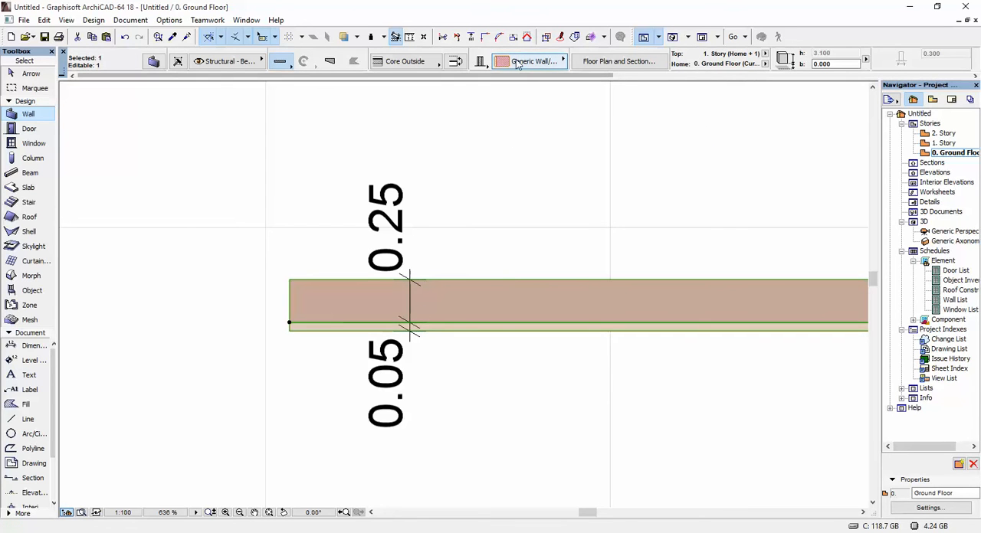
# Try the Brick Double Plastered composite, then return to Generic Wall/Shell.
pyautogui.click(529, 62)
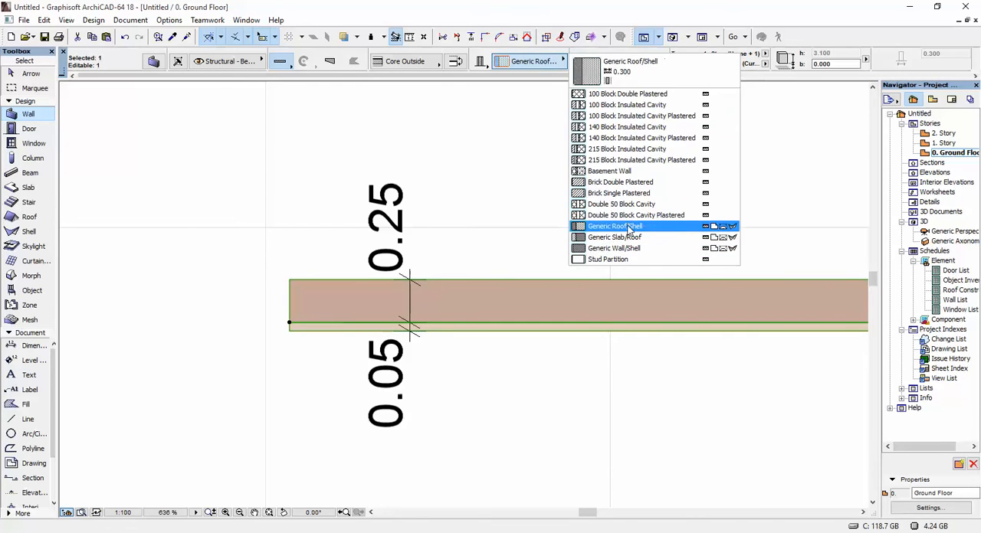
pyautogui.click(621, 180)
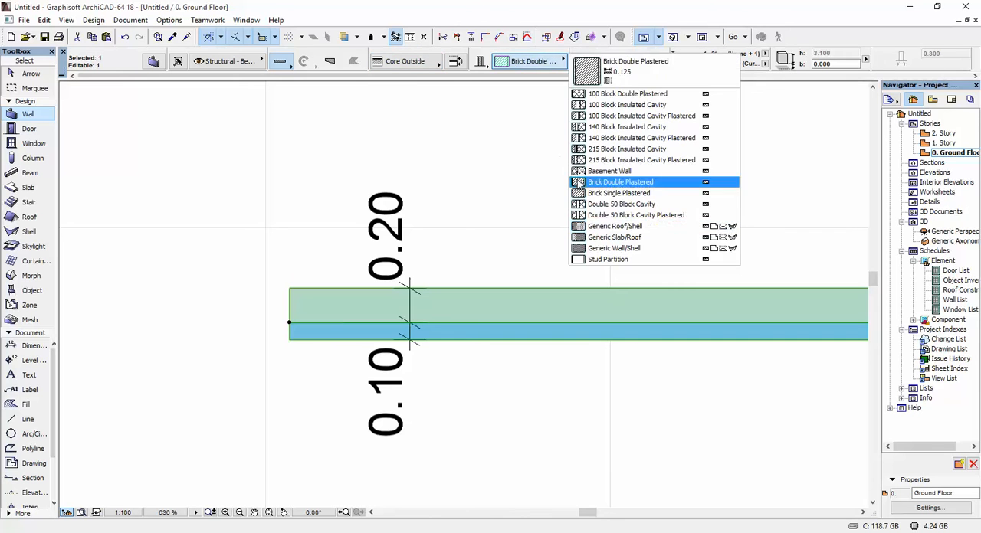
pyautogui.click(615, 227)
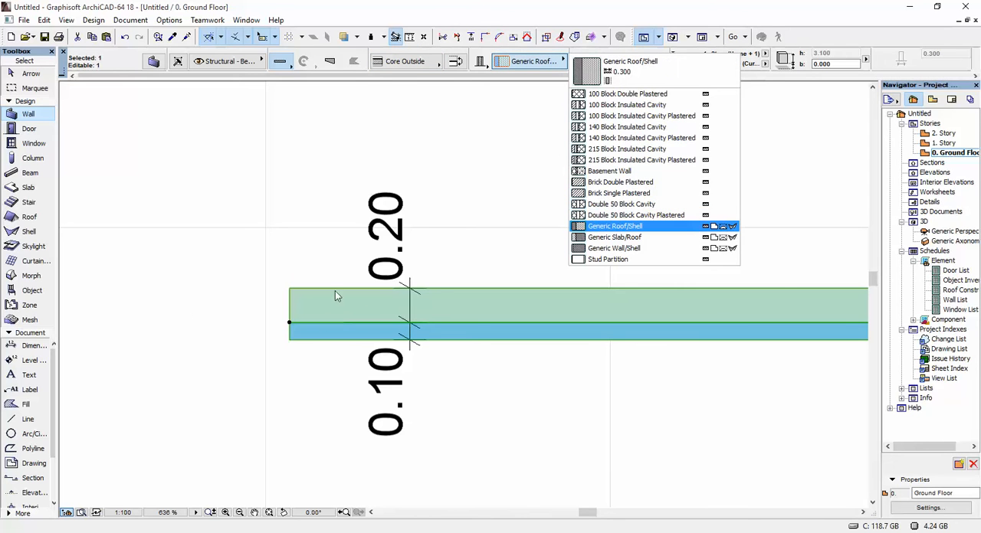
pyautogui.click(627, 126)
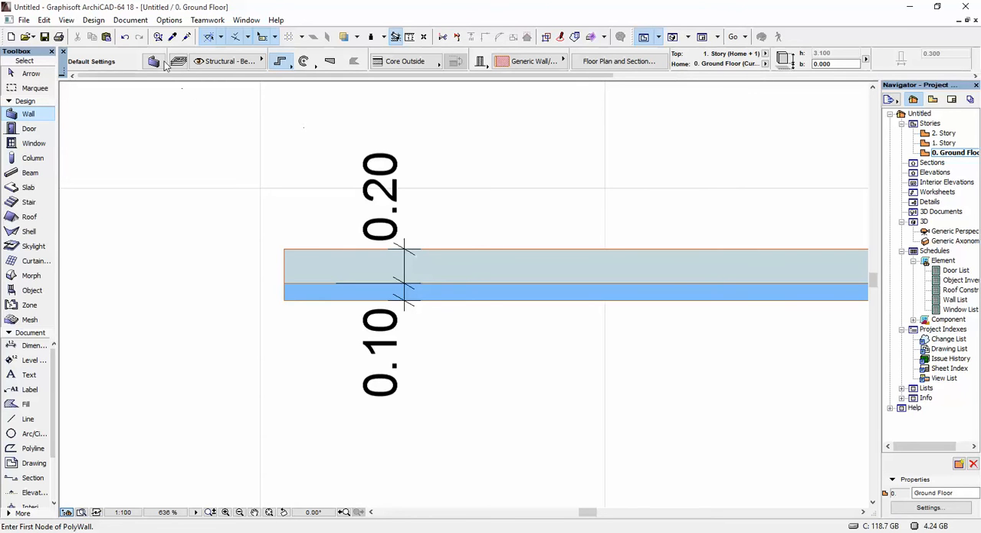
# Bring up the Composite Structures editor via Options > Element Attributes > Composites.
pyautogui.click(168, 20)
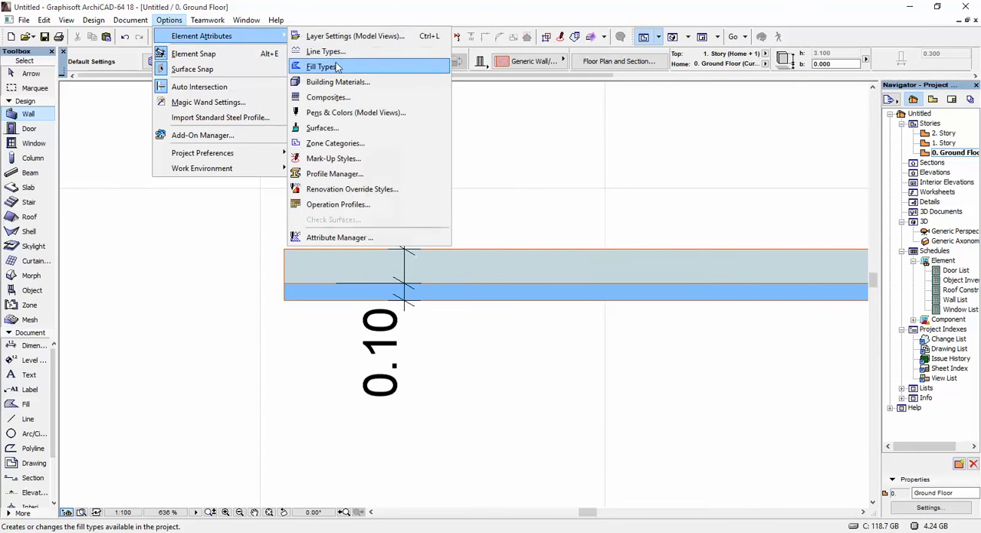
pyautogui.click(328, 98)
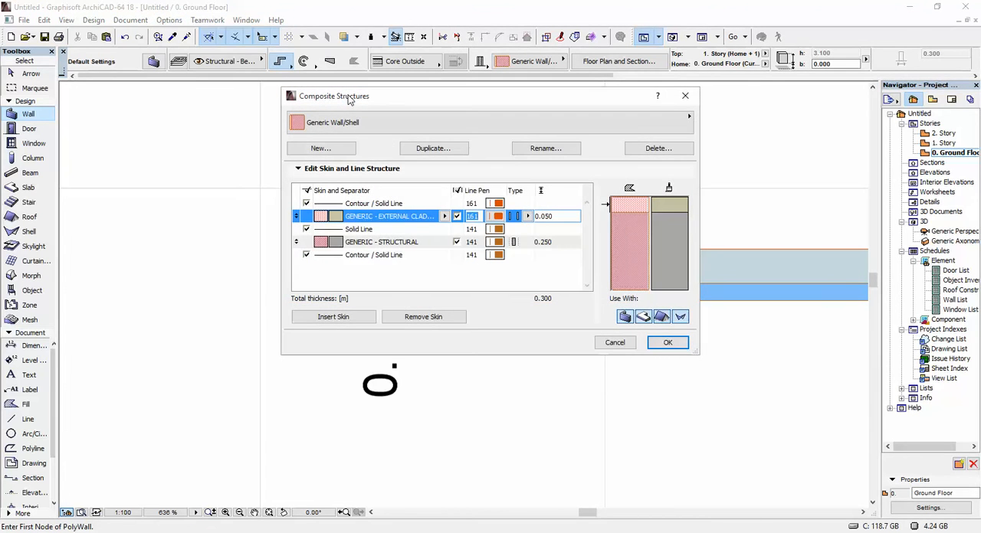
pyautogui.moveTo(355, 111)
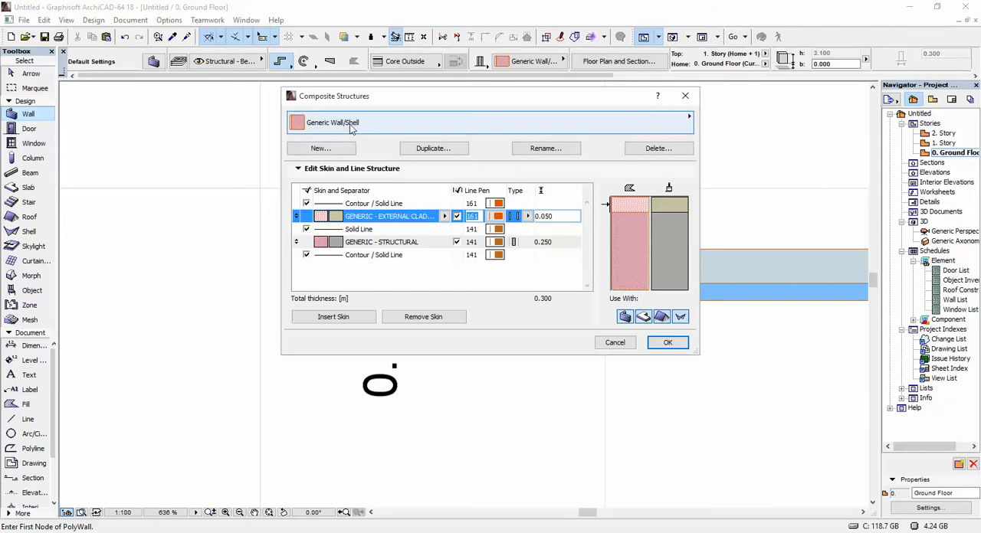
pyautogui.moveTo(348, 126)
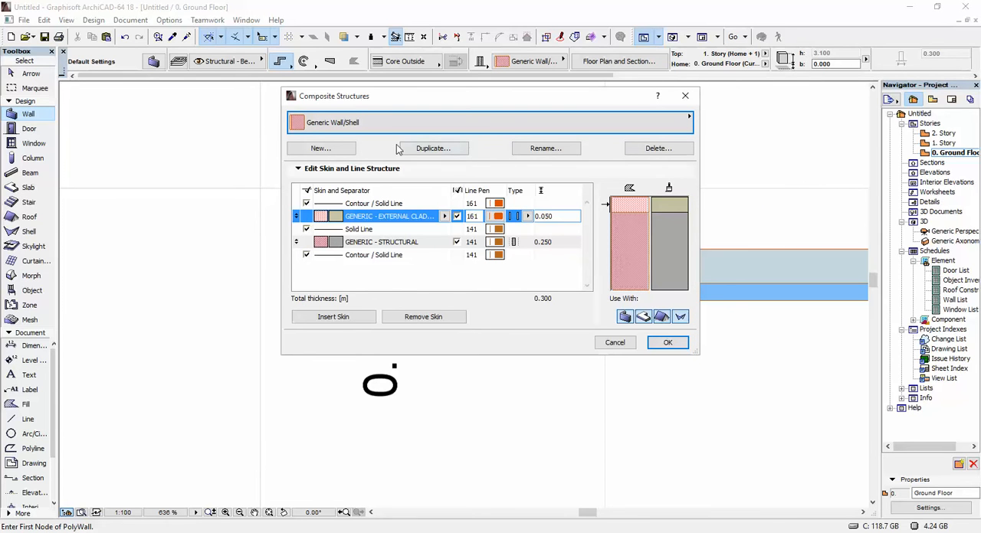
# Duplicate the Generic Wall/Shell composite under the name 'wall 1'.
pyautogui.click(432, 147)
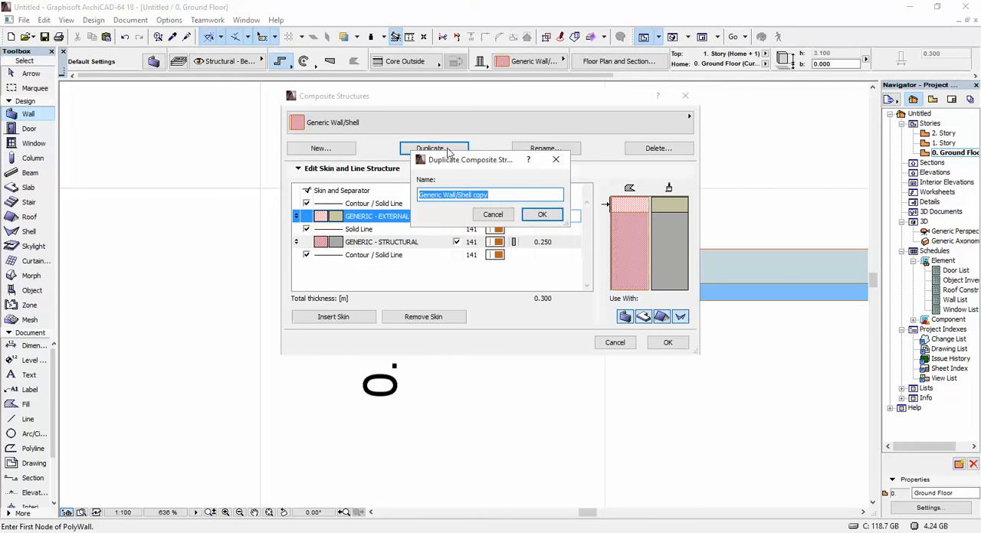
pyautogui.write('wall 1')
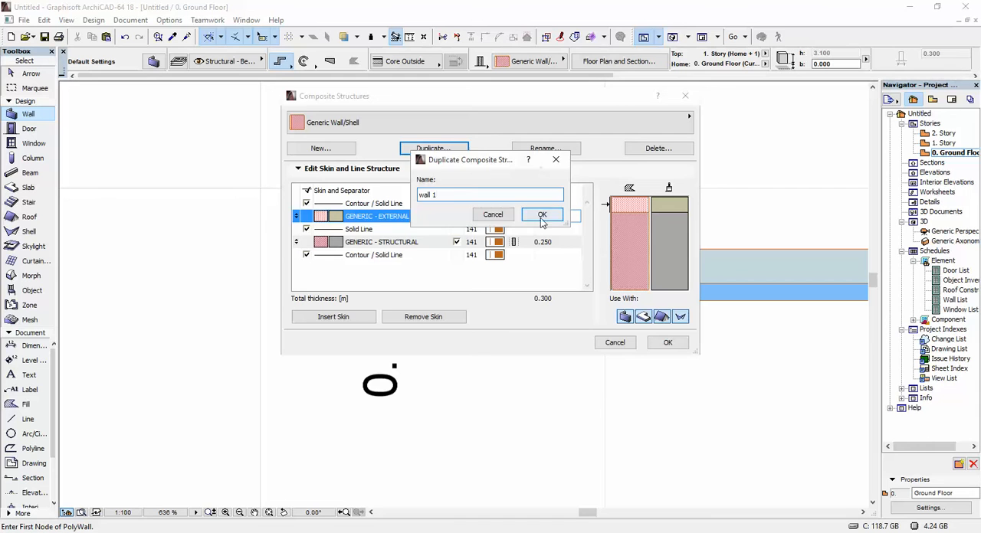
pyautogui.click(543, 215)
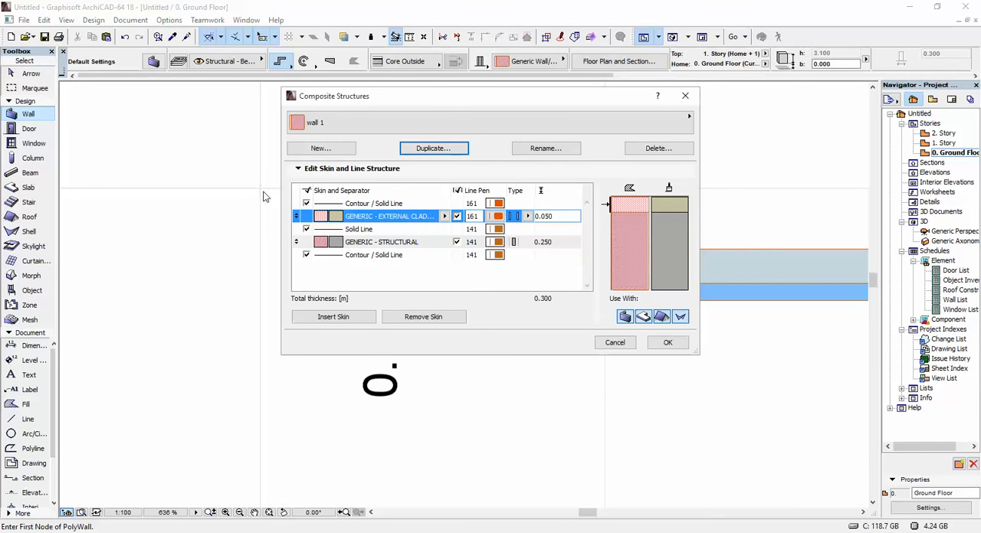
pyautogui.moveTo(638, 242)
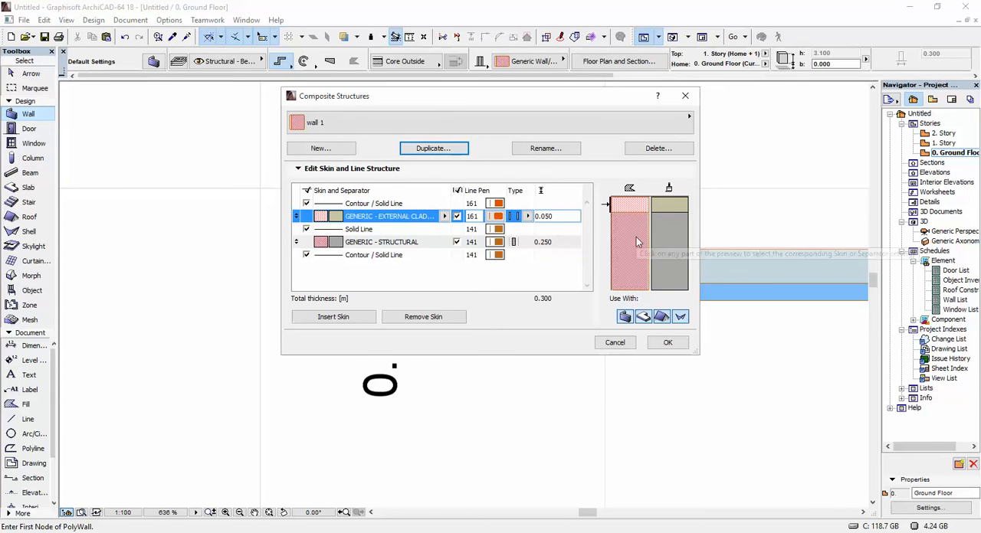
# Confirm the structural skin of wall 1 at 0.20 thickness.
pyautogui.click(380, 243)
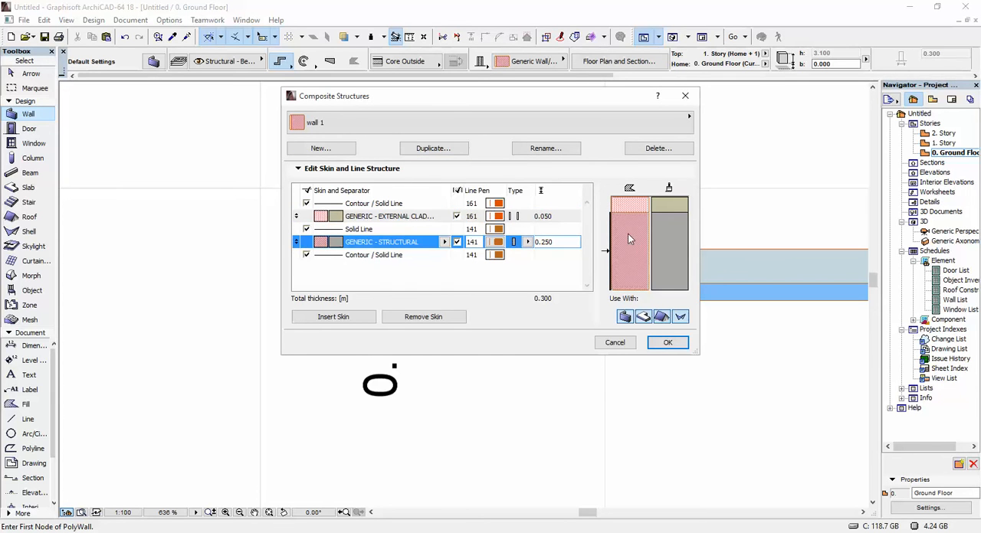
pyautogui.moveTo(642, 221)
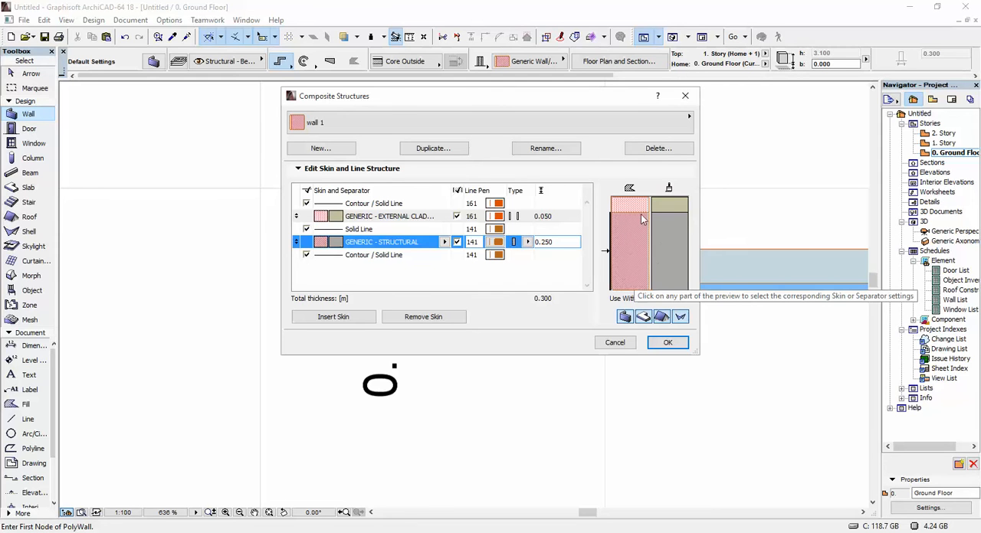
pyautogui.moveTo(638, 239)
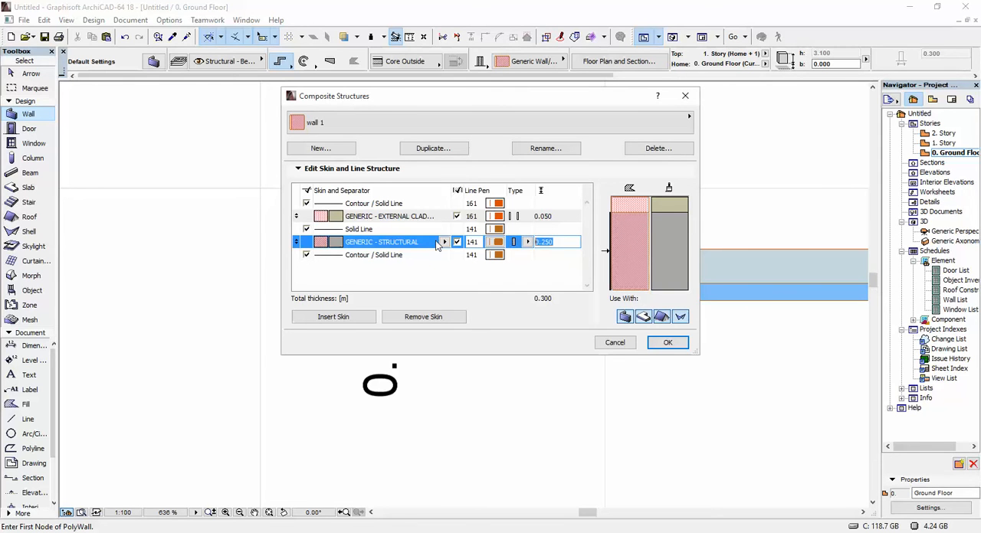
pyautogui.write('0.20')
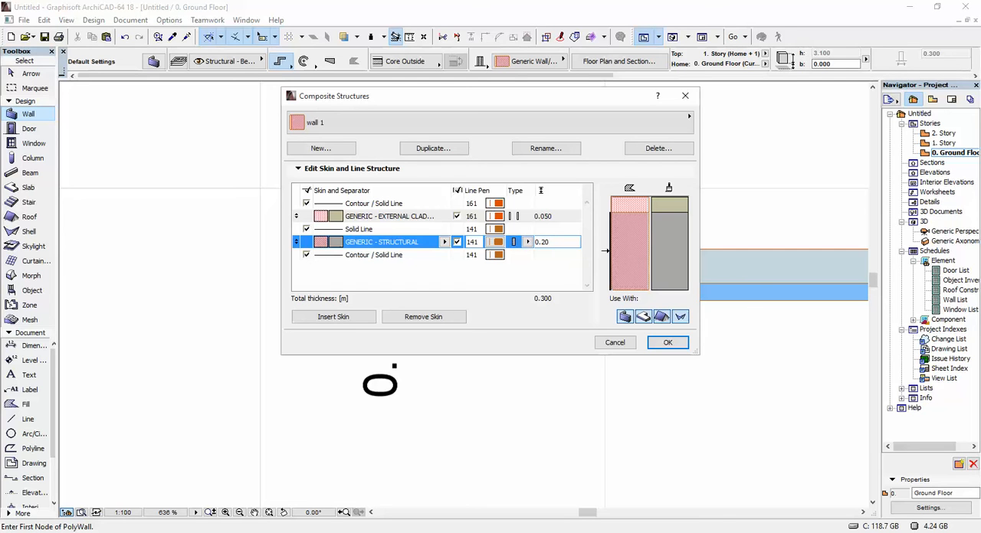
pyautogui.click(545, 242)
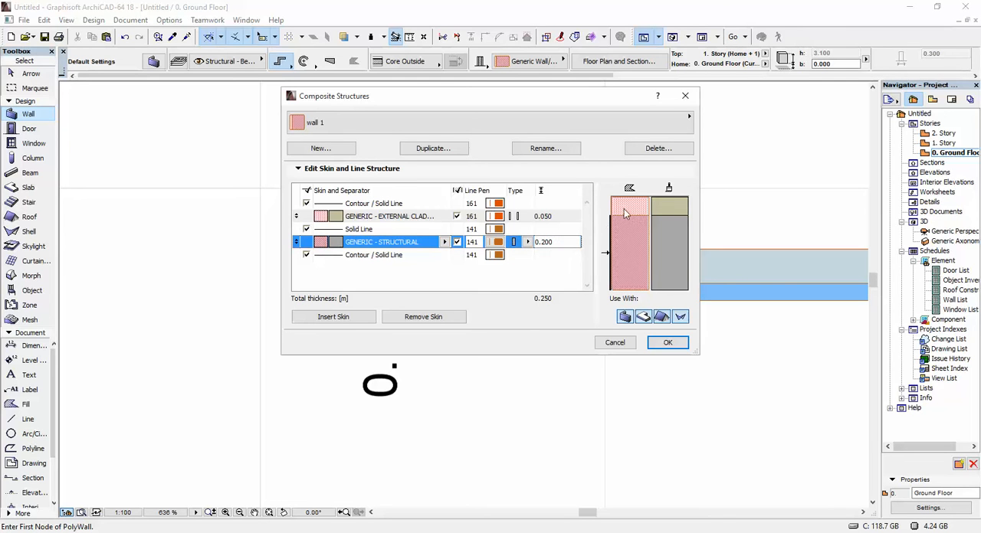
# Set the Insulation - Thermal Brake skin to 0.1 thick, for a 0.300 total.
pyautogui.click(387, 215)
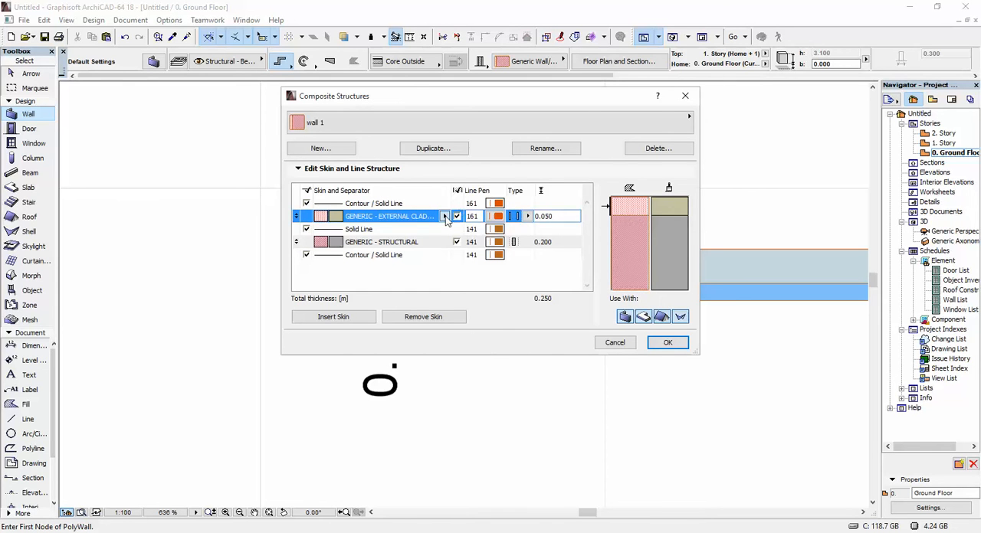
pyautogui.click(445, 216)
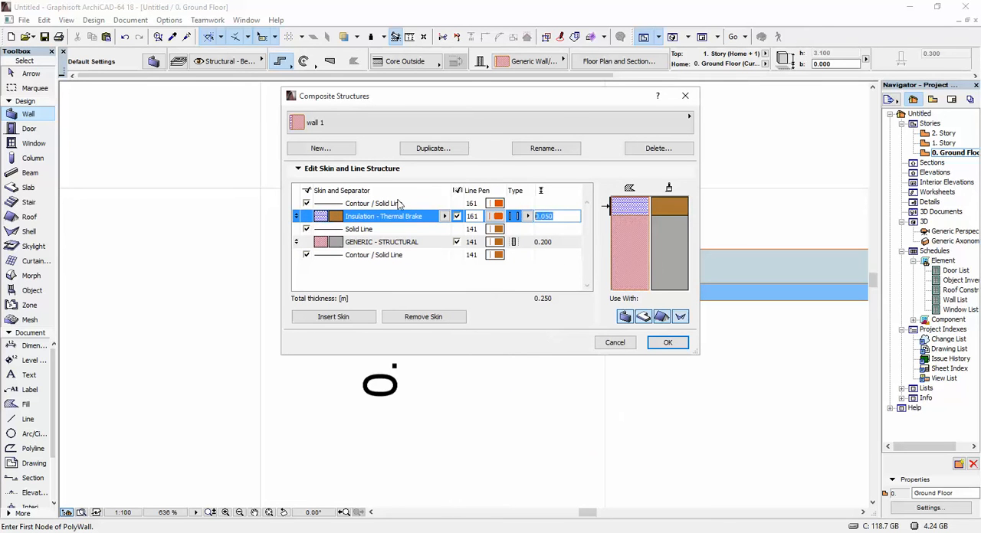
pyautogui.write('0.1')
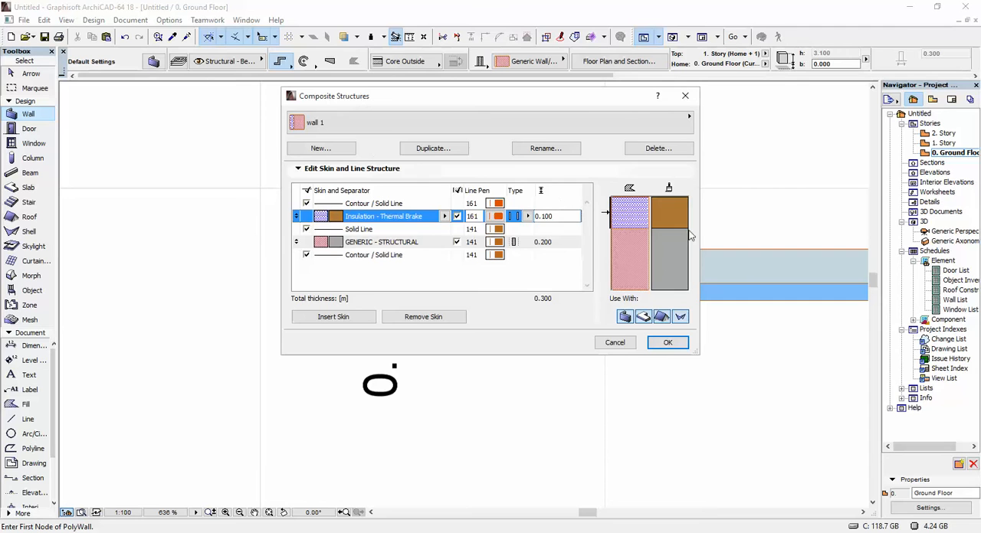
pyautogui.click(380, 243)
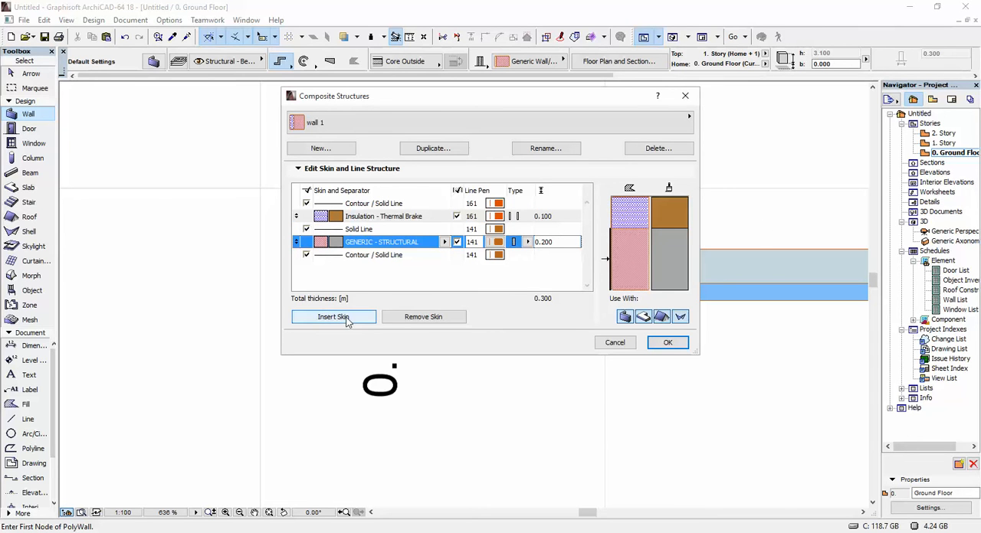
# Insert a third skin below the structural skin and make it 0.02 thick.
pyautogui.click(333, 316)
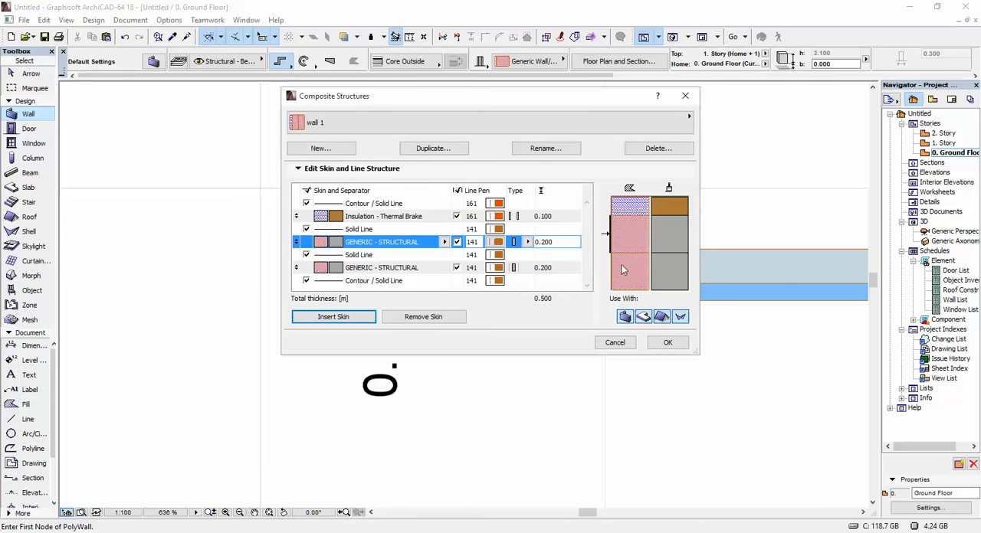
pyautogui.click(381, 267)
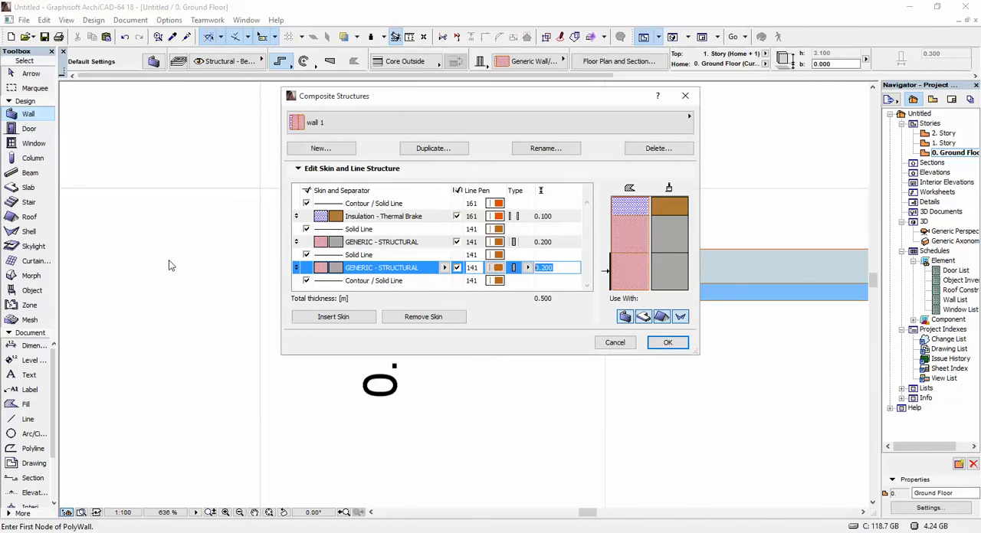
pyautogui.write('0.02')
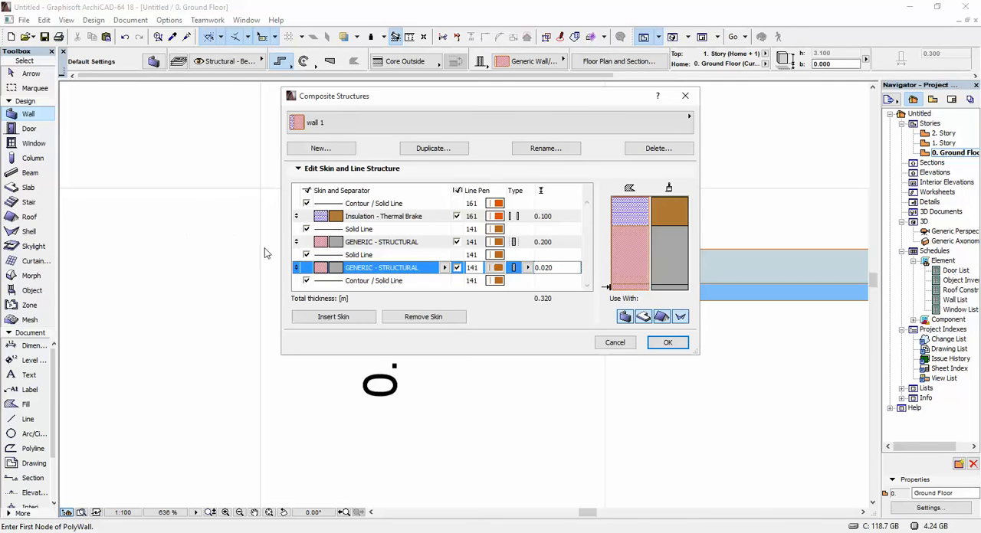
pyautogui.moveTo(404, 249)
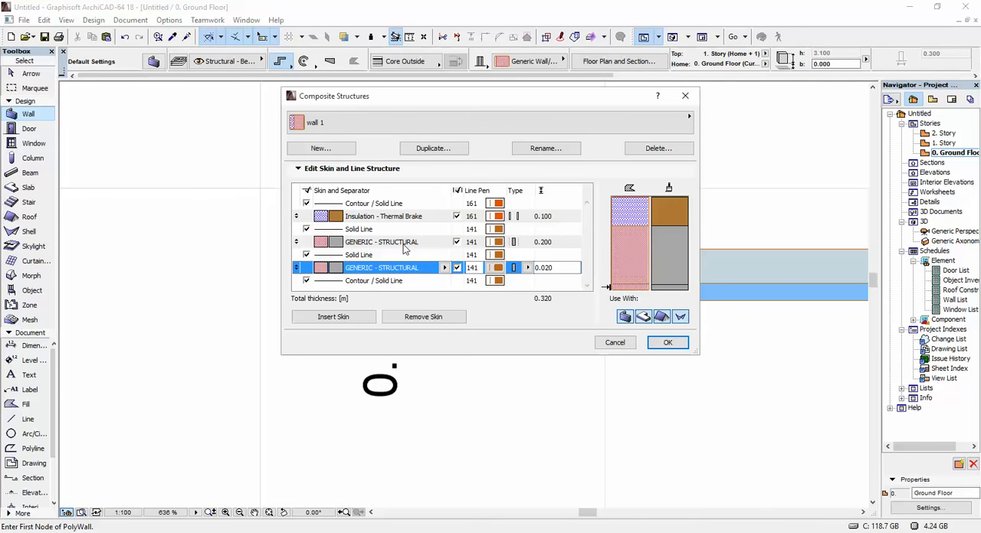
# Assign EC-02 Plaster - Lime Sand as the new 0.020 skin's building material.
pyautogui.click(445, 267)
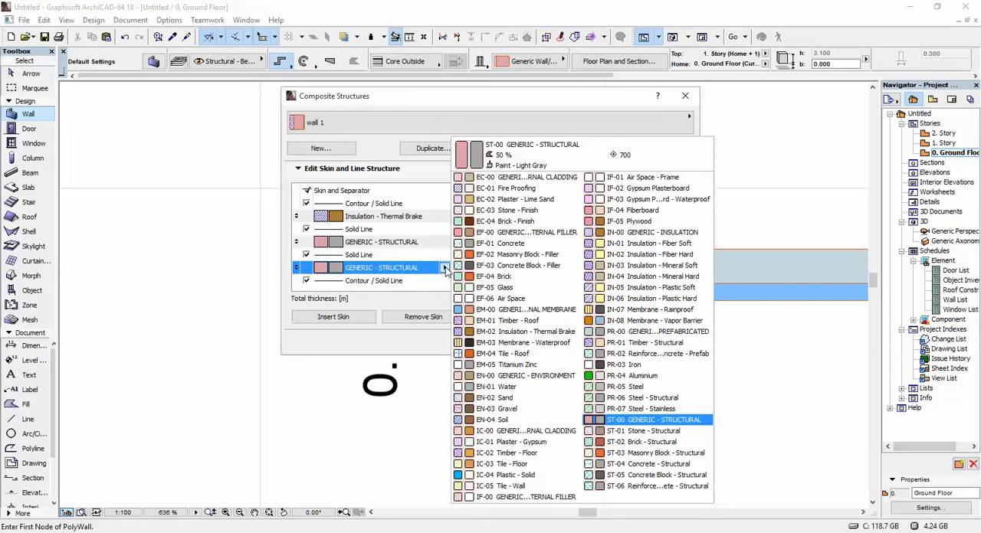
pyautogui.click(653, 178)
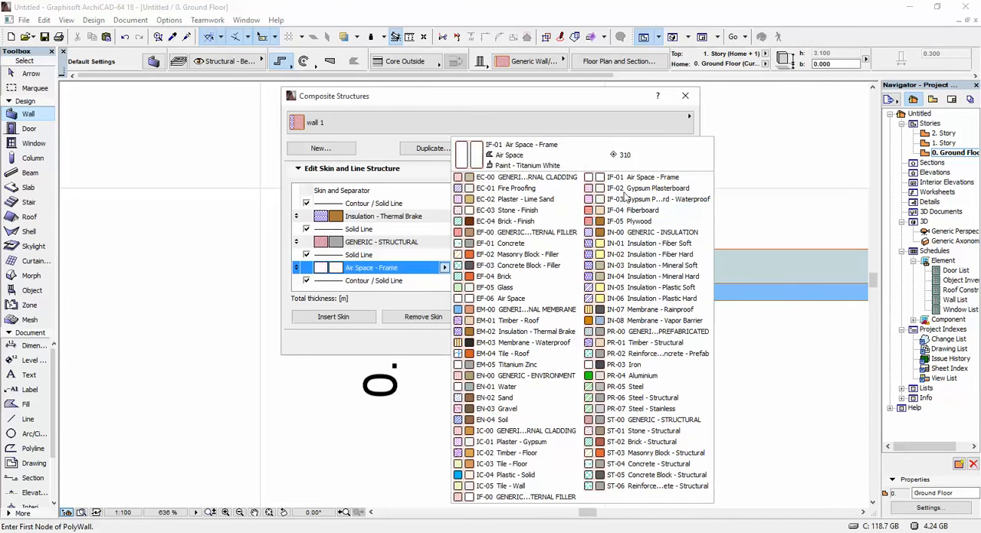
pyautogui.click(637, 365)
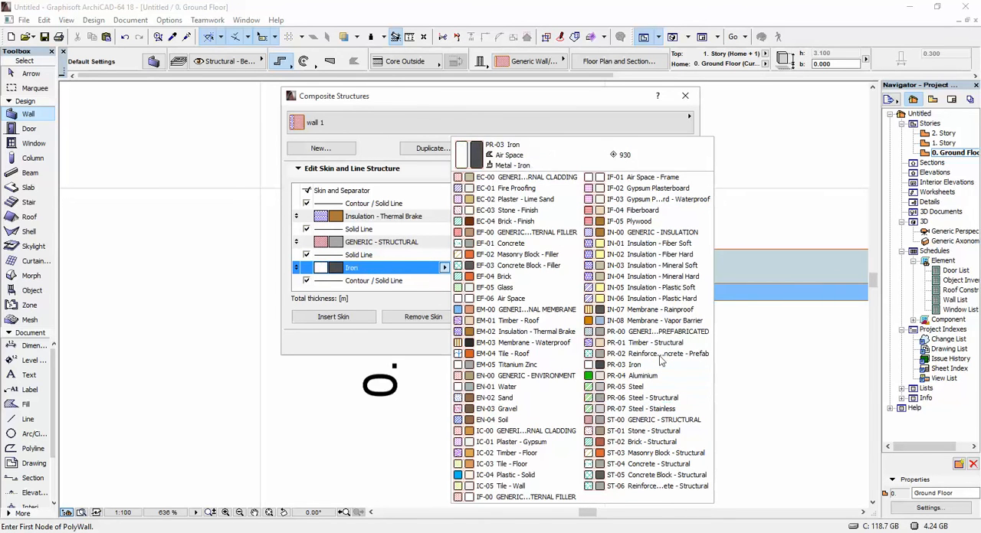
pyautogui.click(524, 441)
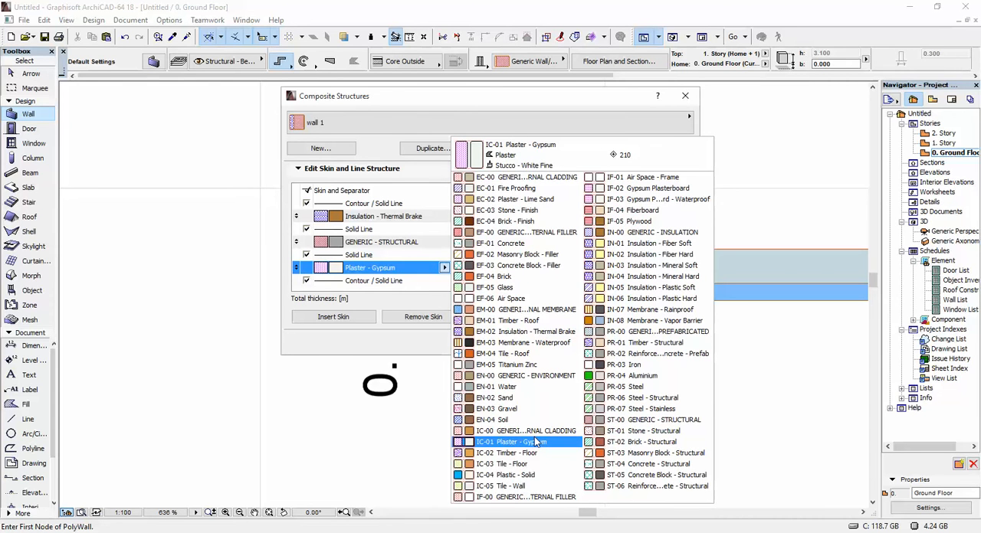
pyautogui.click(509, 463)
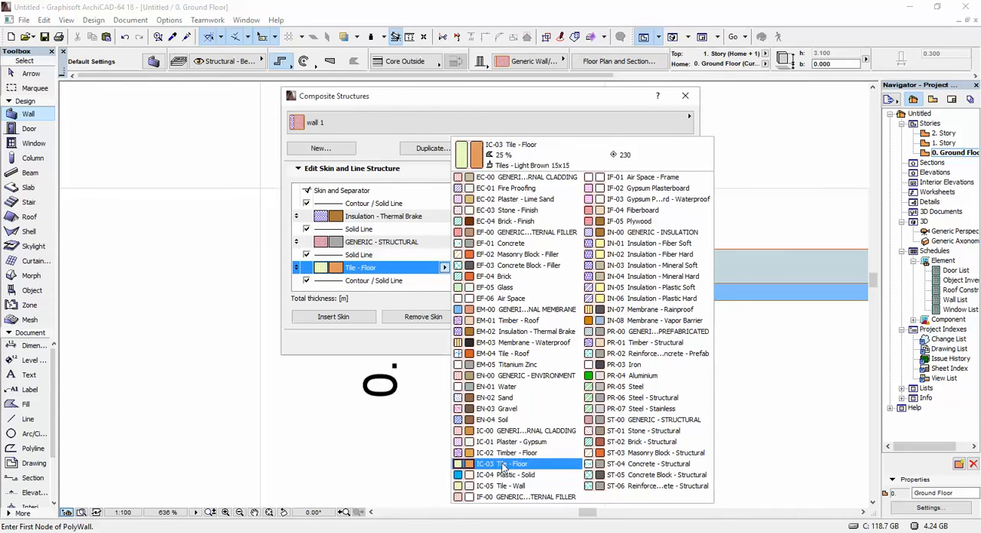
pyautogui.click(506, 221)
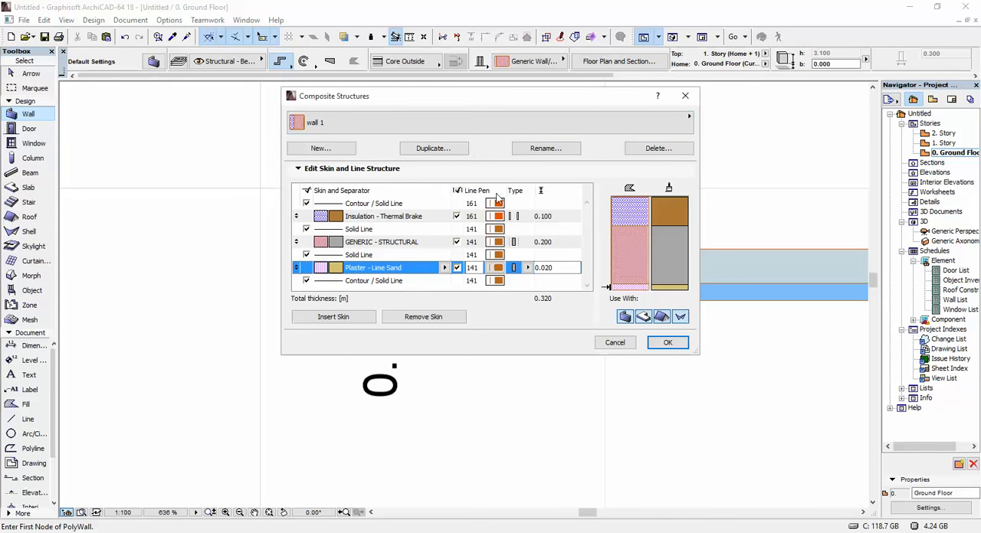
pyautogui.moveTo(640, 205)
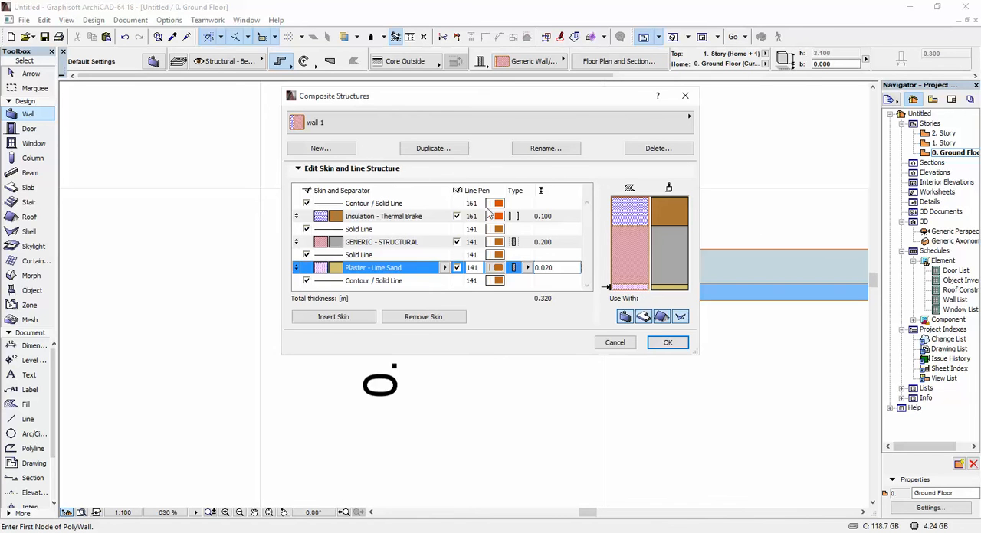
pyautogui.click(374, 202)
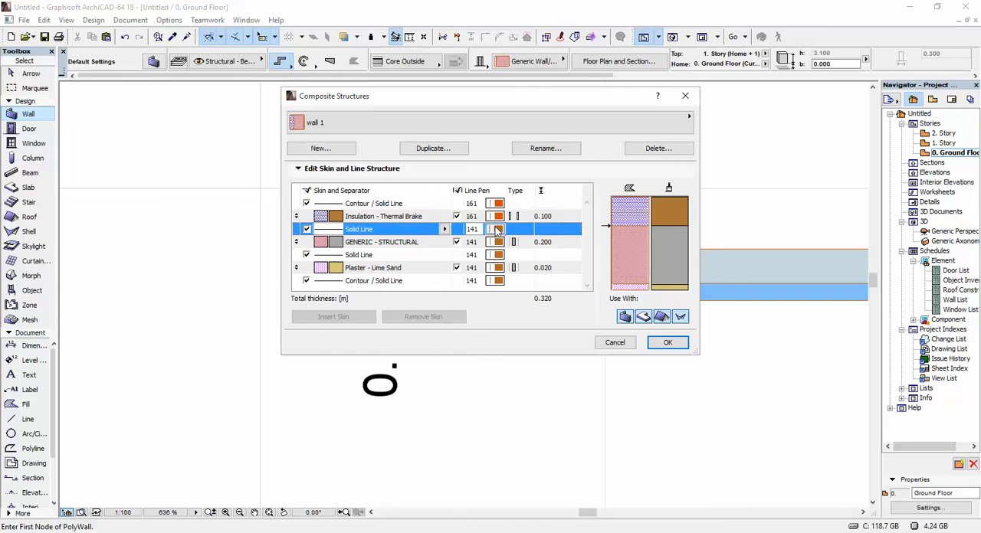
# Give the outer contour line a thin pen, settling on pen 1.
pyautogui.click(374, 202)
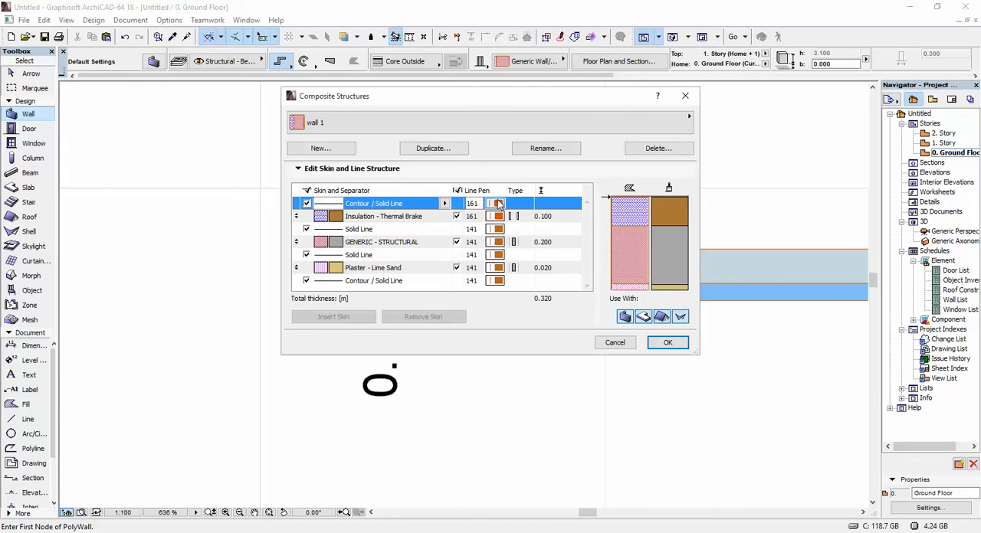
pyautogui.click(496, 203)
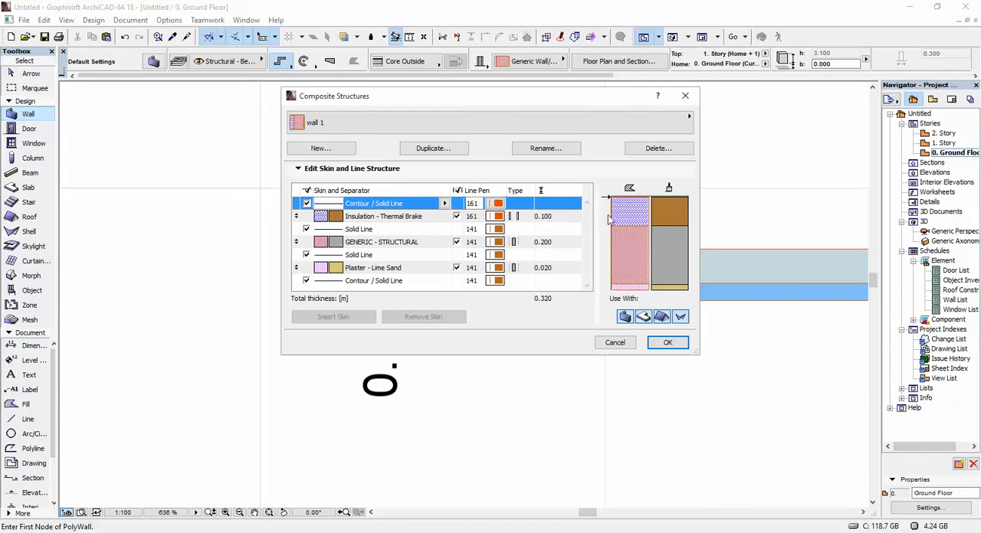
pyautogui.click(497, 202)
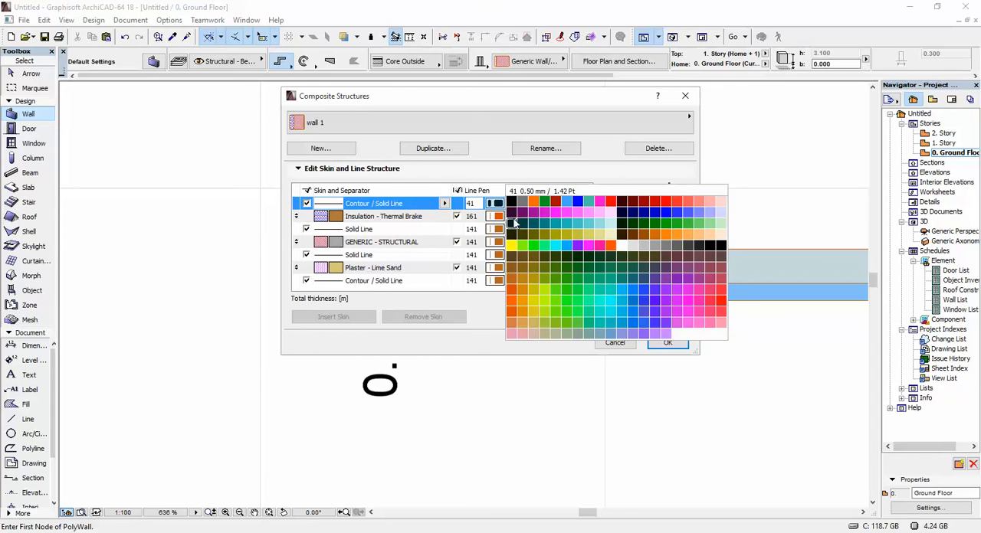
pyautogui.click(519, 236)
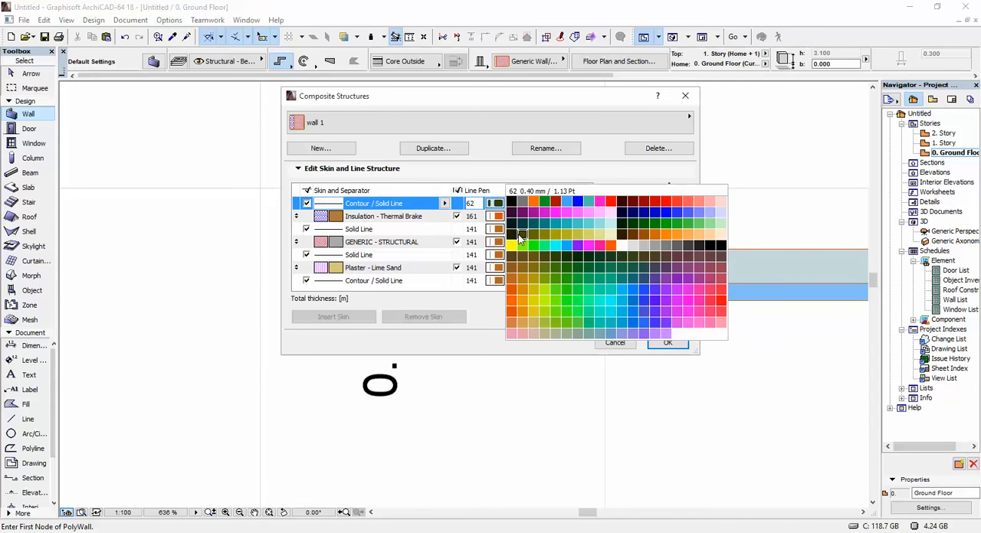
pyautogui.click(521, 236)
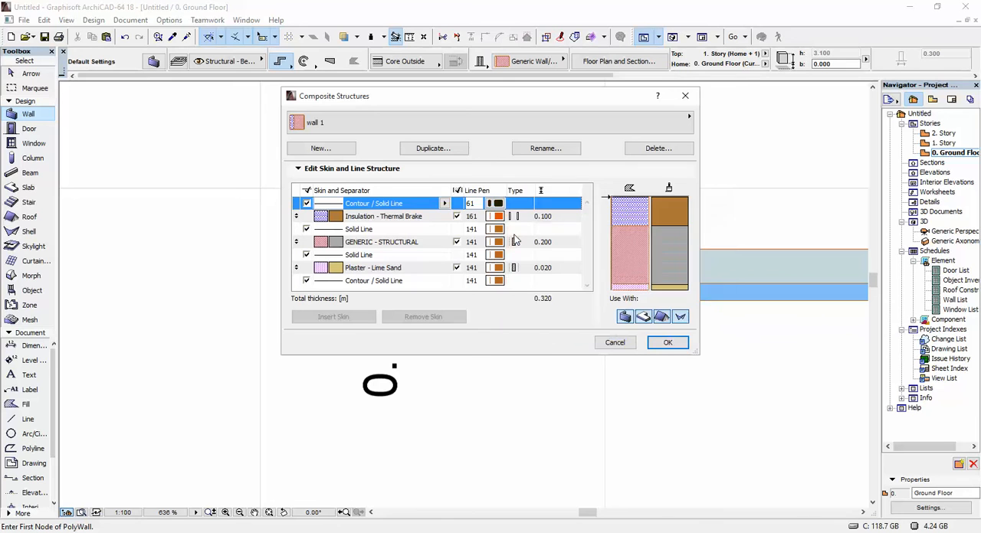
pyautogui.click(496, 202)
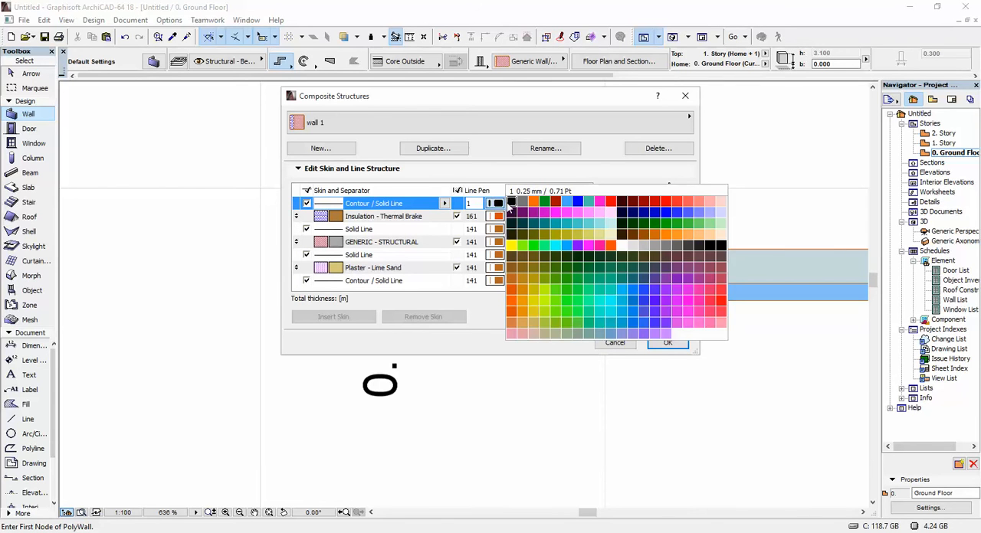
pyautogui.click(512, 203)
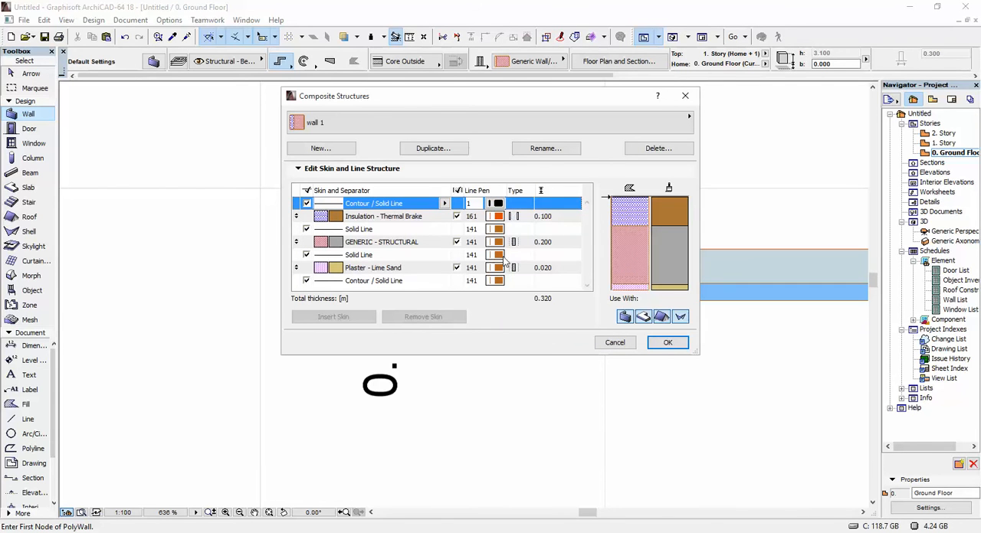
# Set thin pens 61 and 100 for the inner contour and lower separator lines.
pyautogui.click(374, 281)
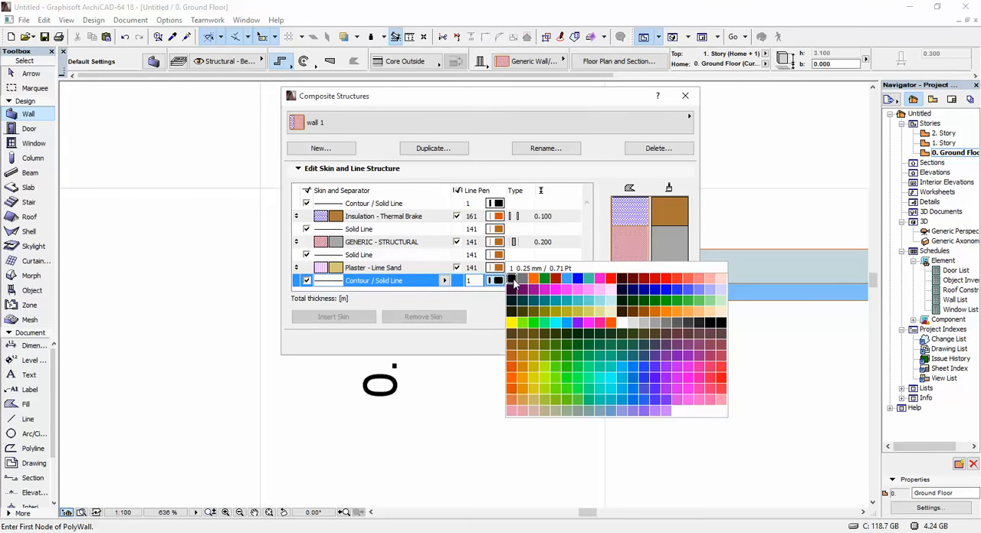
pyautogui.click(512, 313)
pyautogui.write('100')
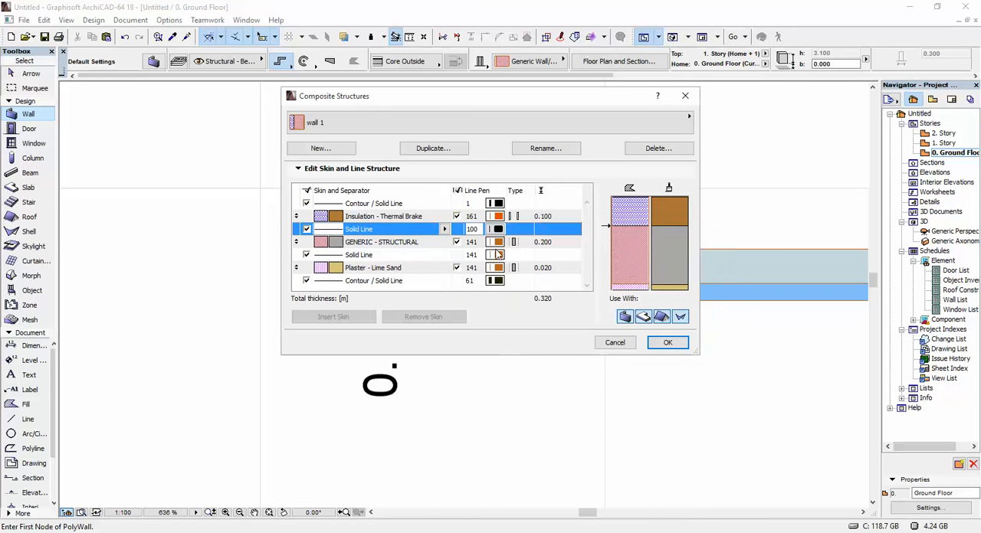
pyautogui.click(497, 242)
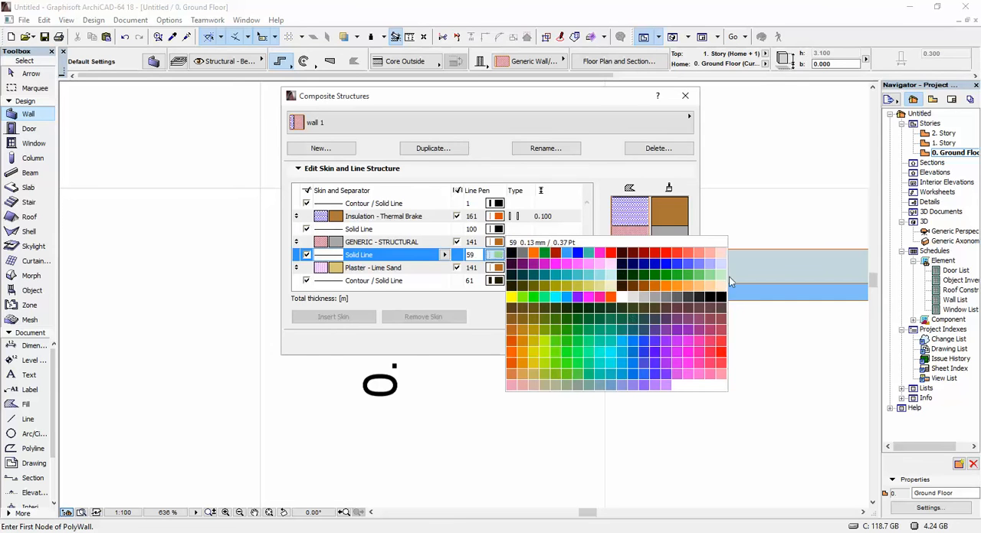
pyautogui.click(721, 298)
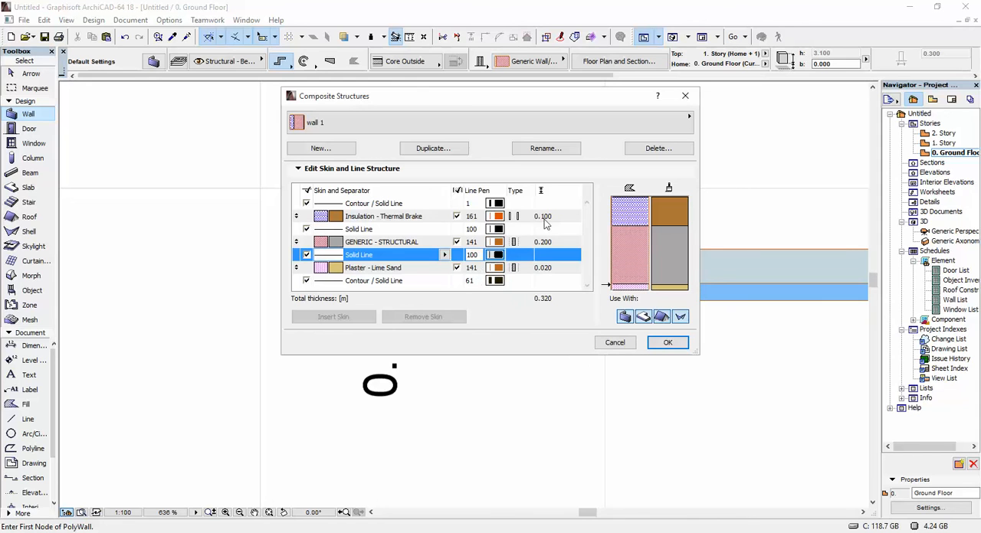
pyautogui.moveTo(545, 224)
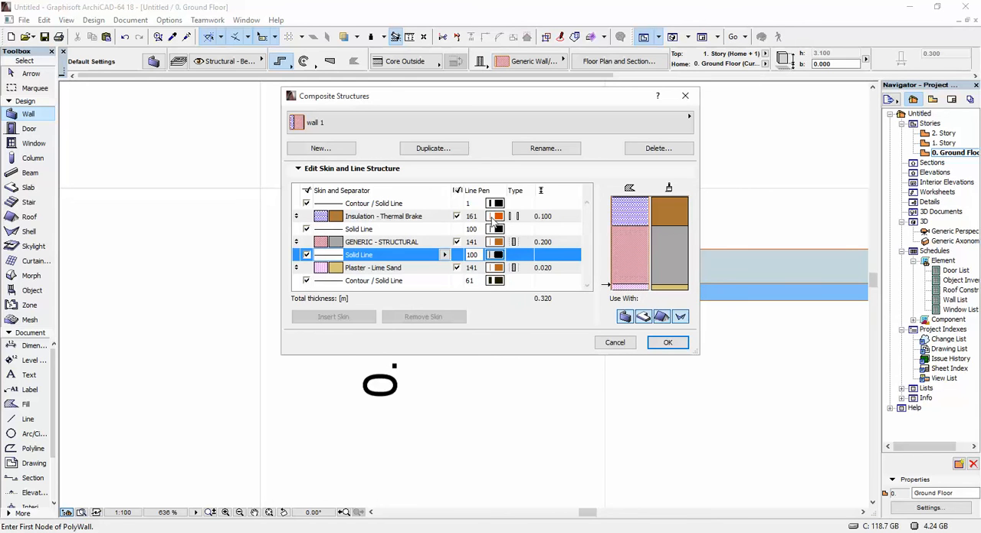
pyautogui.moveTo(651, 216)
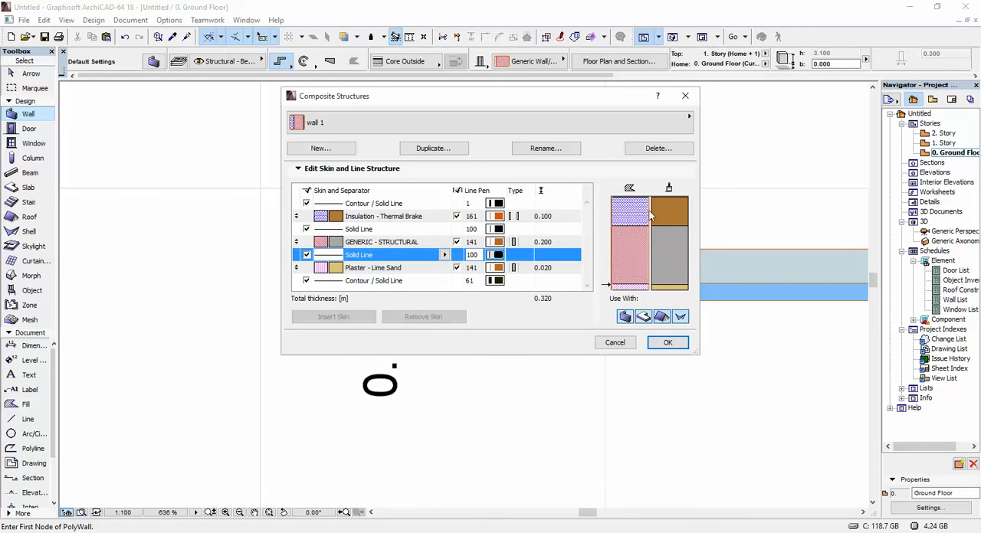
# Review the insulation, structural and plaster skin pens and confirm the wall 1 composite with OK.
pyautogui.click(497, 216)
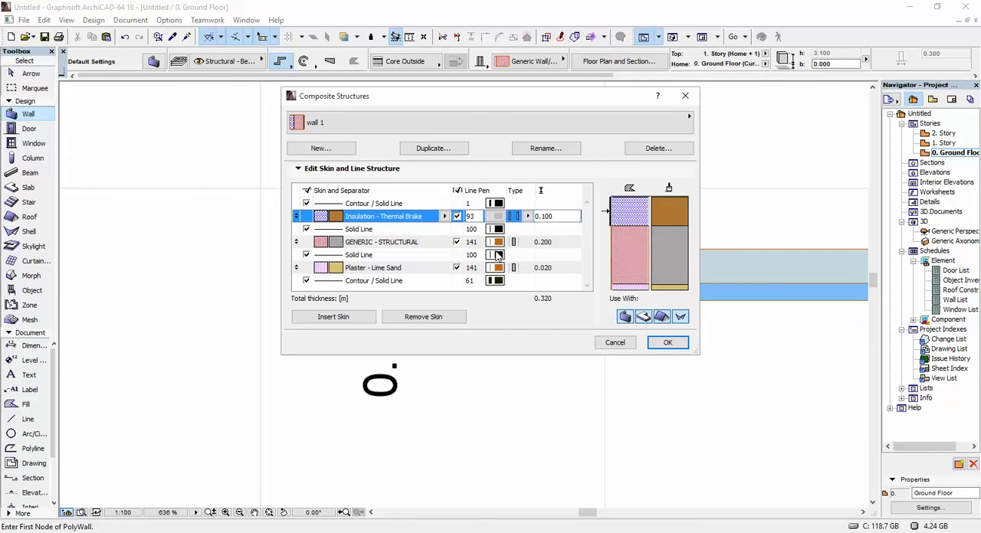
pyautogui.click(380, 243)
pyautogui.write('93')
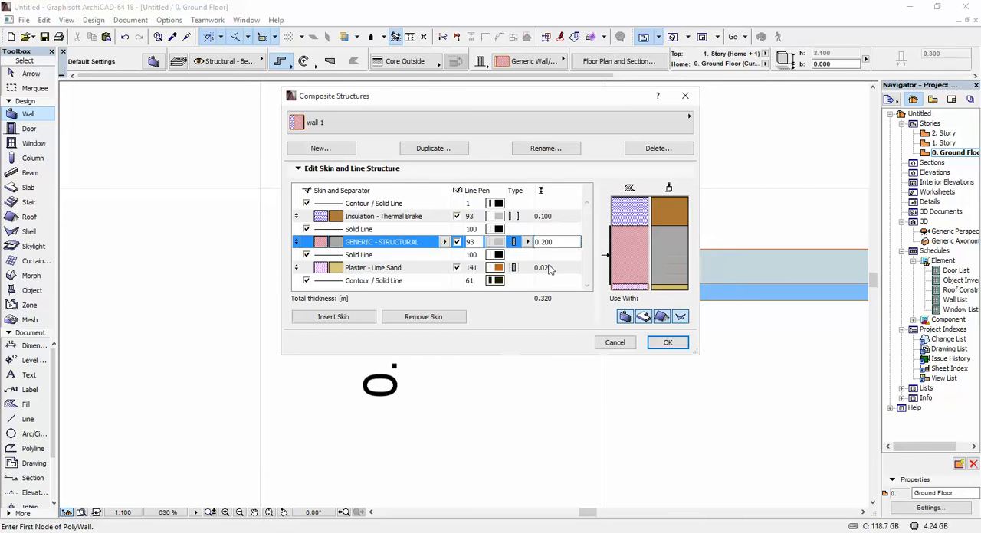
pyautogui.click(374, 267)
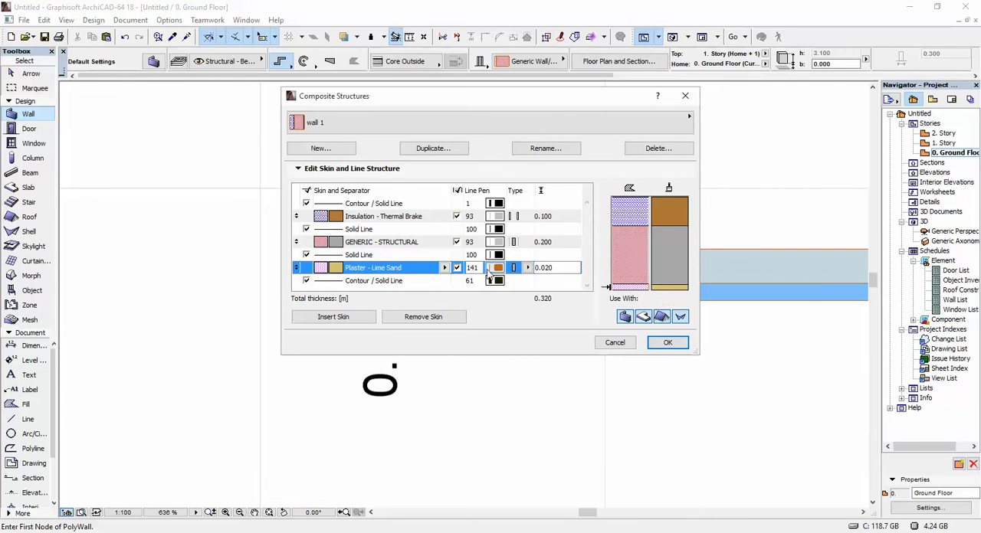
pyautogui.click(496, 267)
pyautogui.write('95')
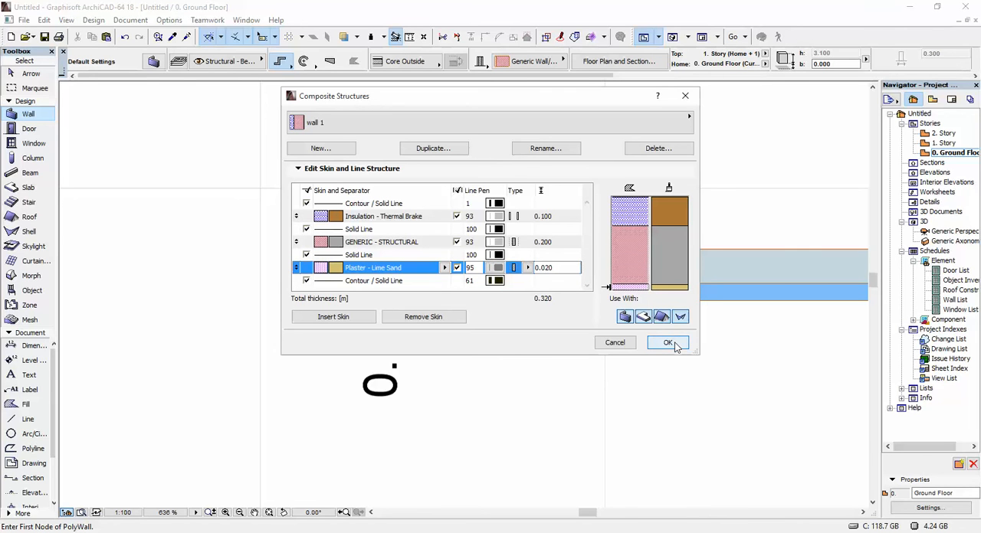
pyautogui.click(668, 343)
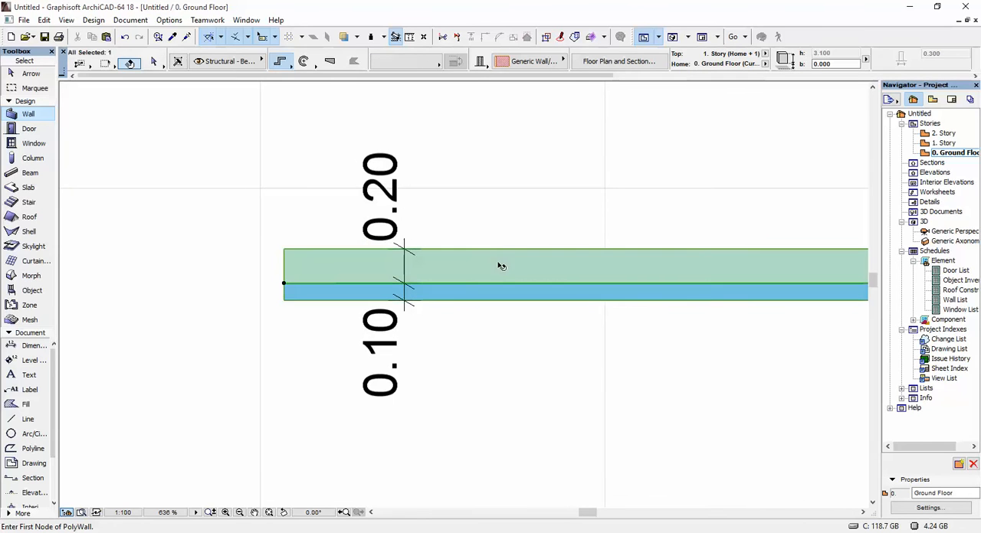
# Choose wall 1 in the Info Box composite picker so the drawn wall shows its skins.
pyautogui.click(529, 62)
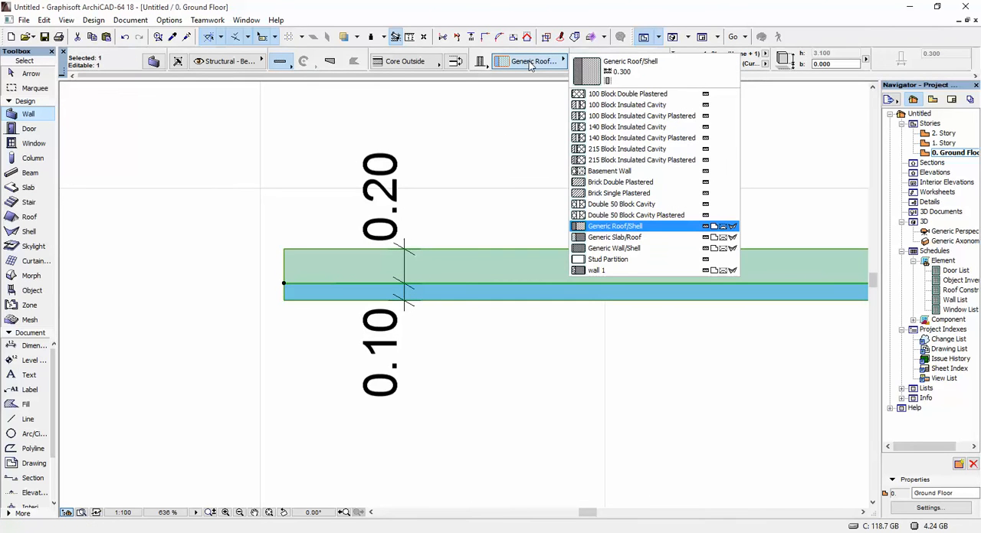
pyautogui.click(597, 270)
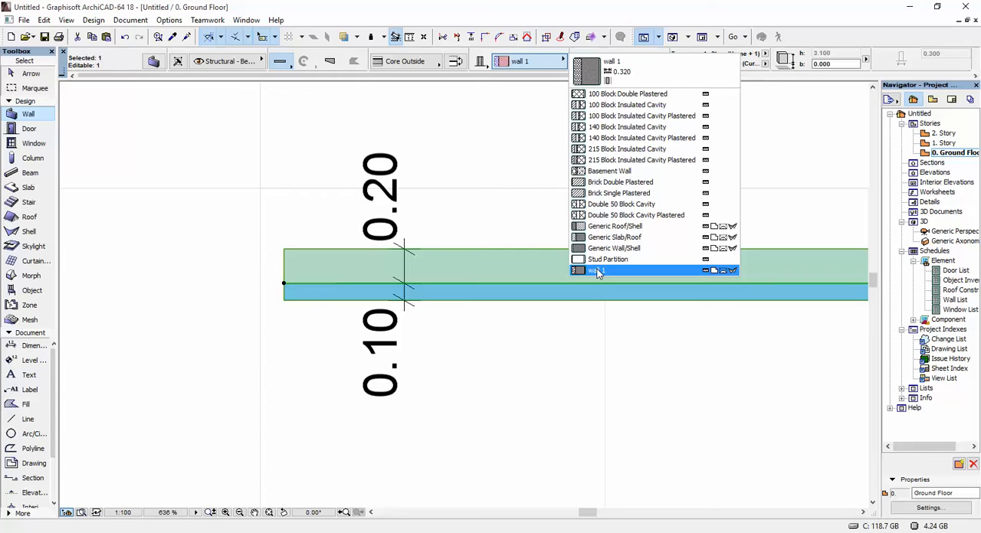
pyautogui.click(606, 270)
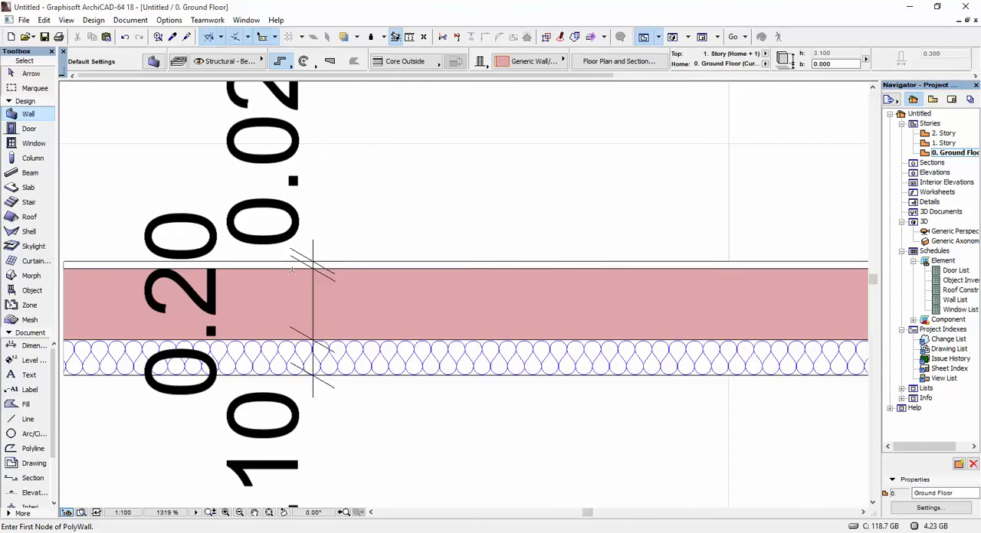
pyautogui.moveTo(276, 360)
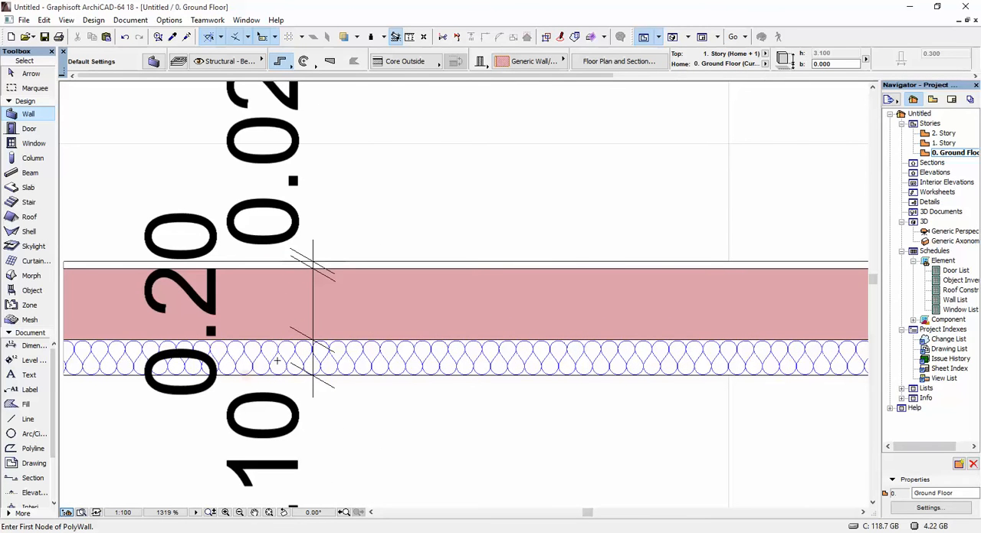
pyautogui.scroll(-3)
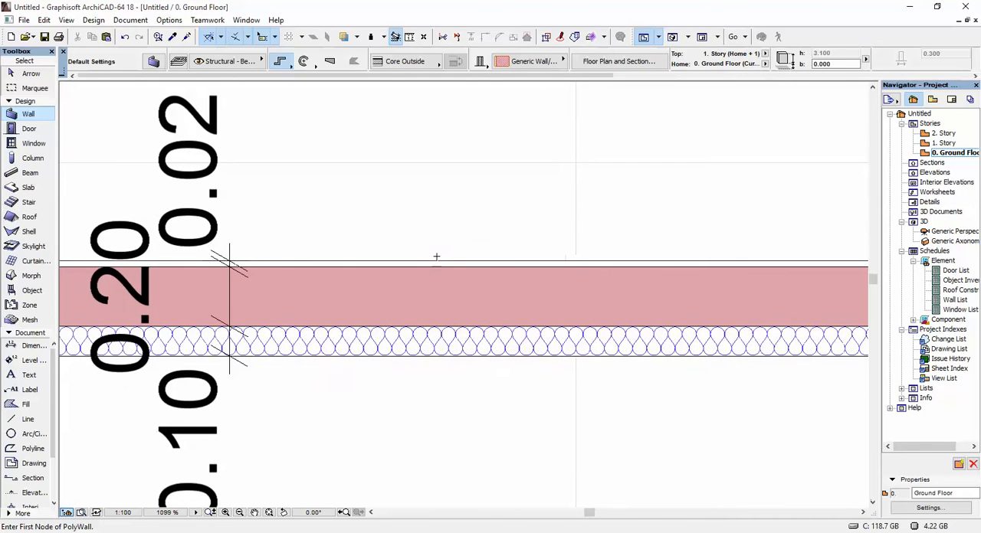
pyautogui.moveTo(471, 308)
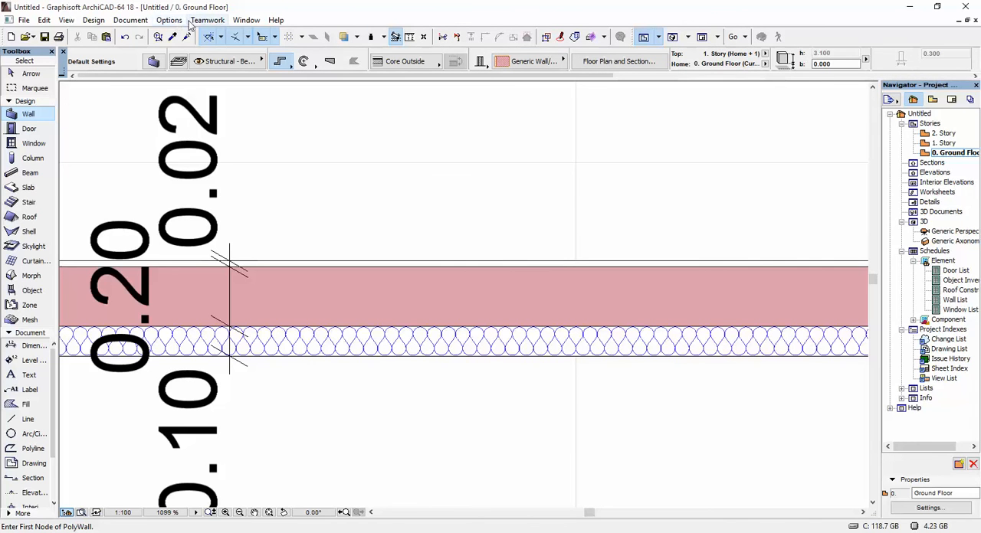
pyautogui.click(169, 20)
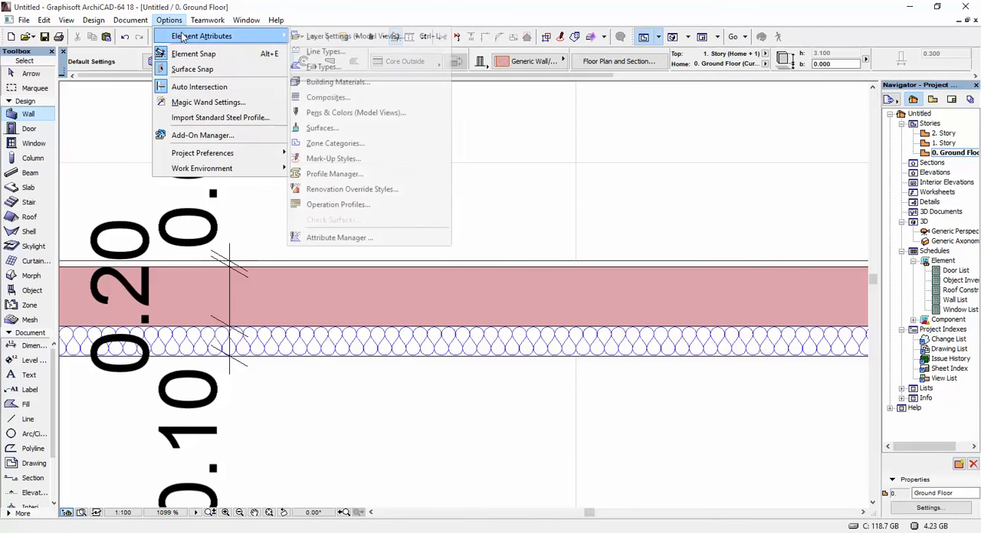
pyautogui.click(328, 97)
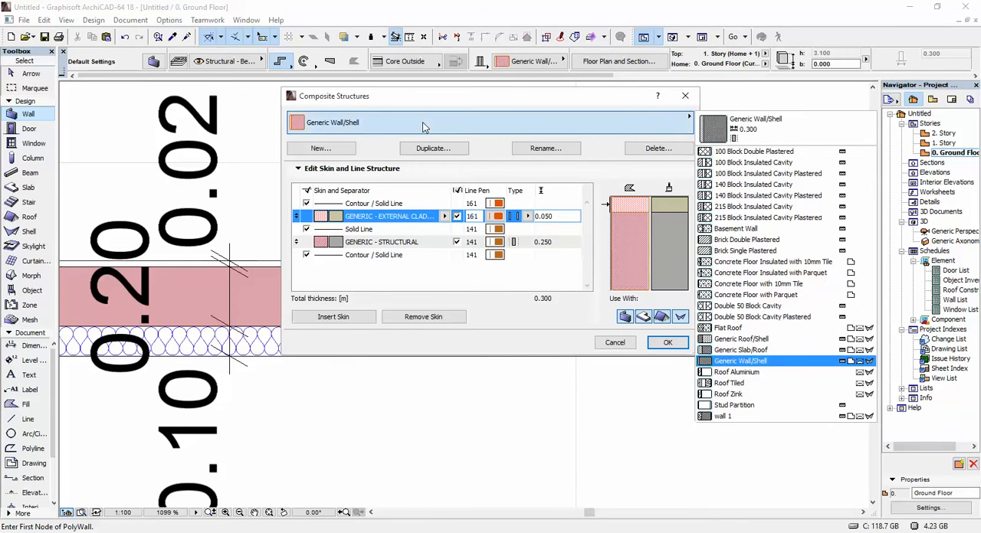
pyautogui.click(724, 416)
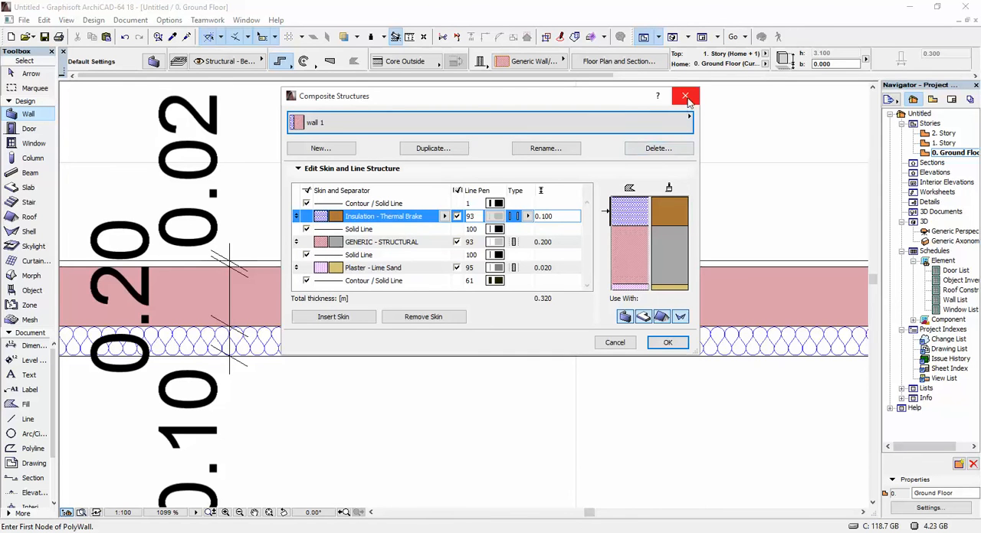
pyautogui.click(684, 95)
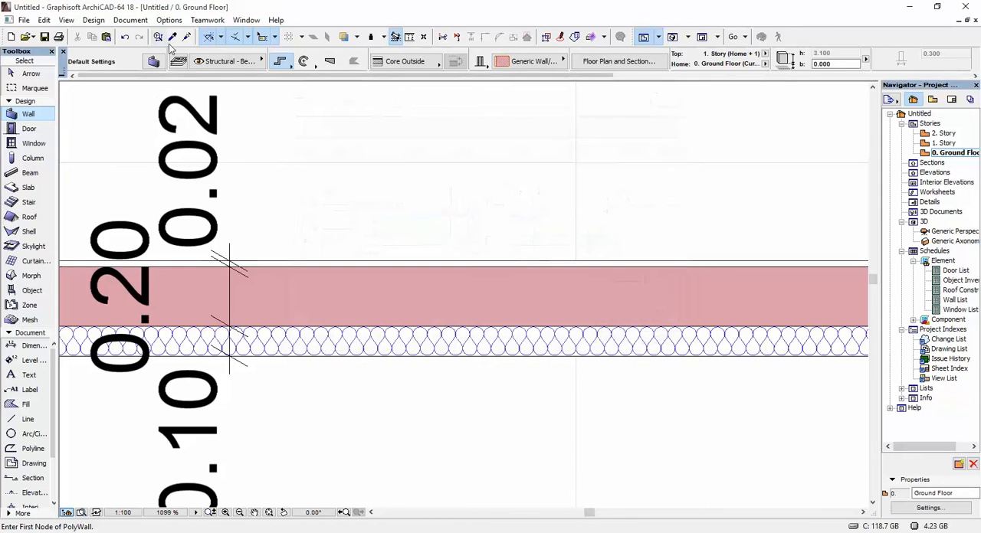
pyautogui.click(168, 20)
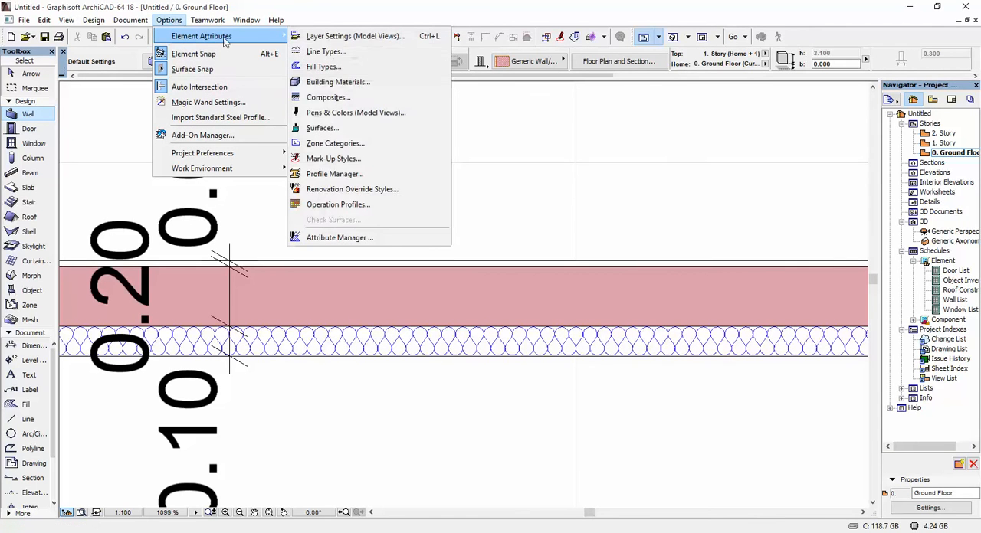
# Set the Insulation - Thermal Brake building material's Fill Orientation to Element Origin and confirm.
pyautogui.click(337, 83)
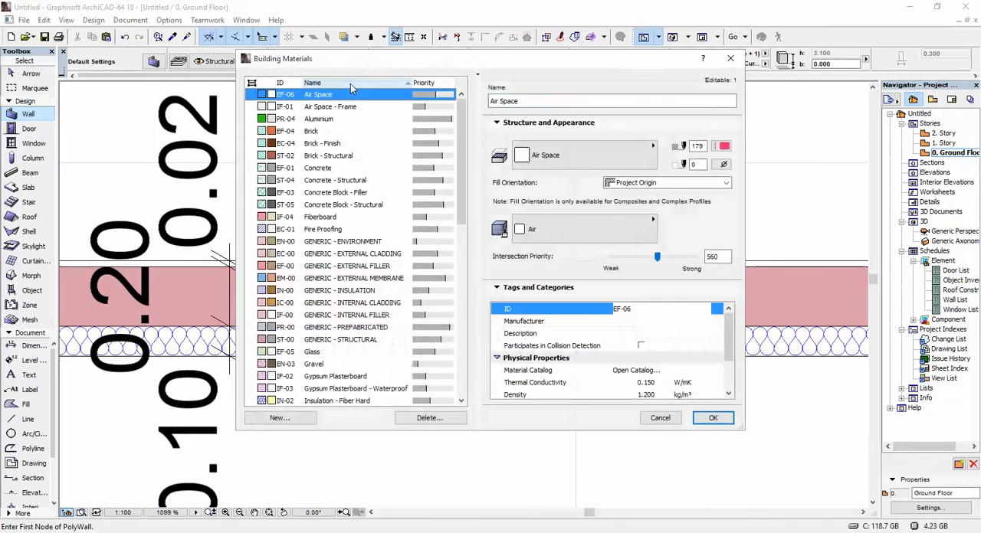
pyautogui.scroll(-3)
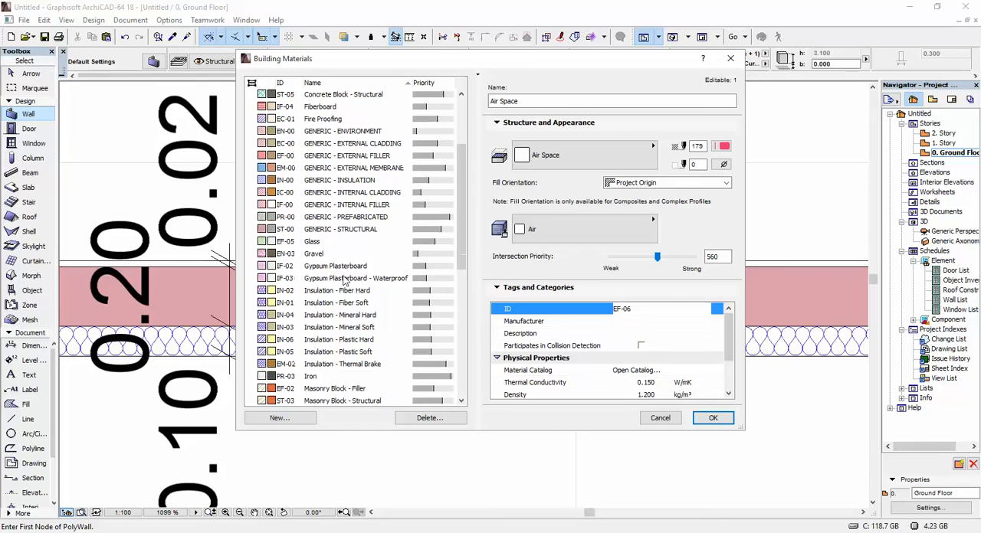
pyautogui.moveTo(356, 374)
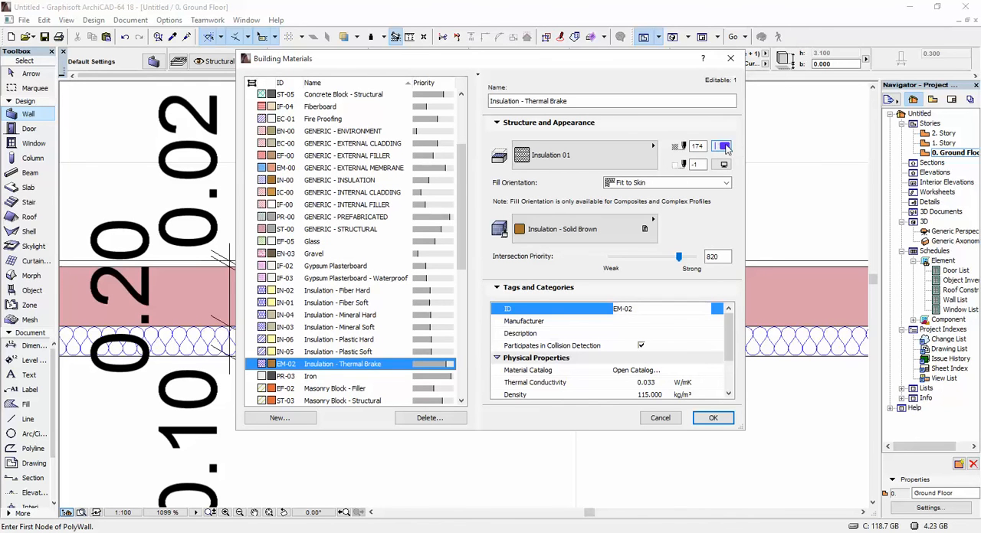
pyautogui.click(721, 147)
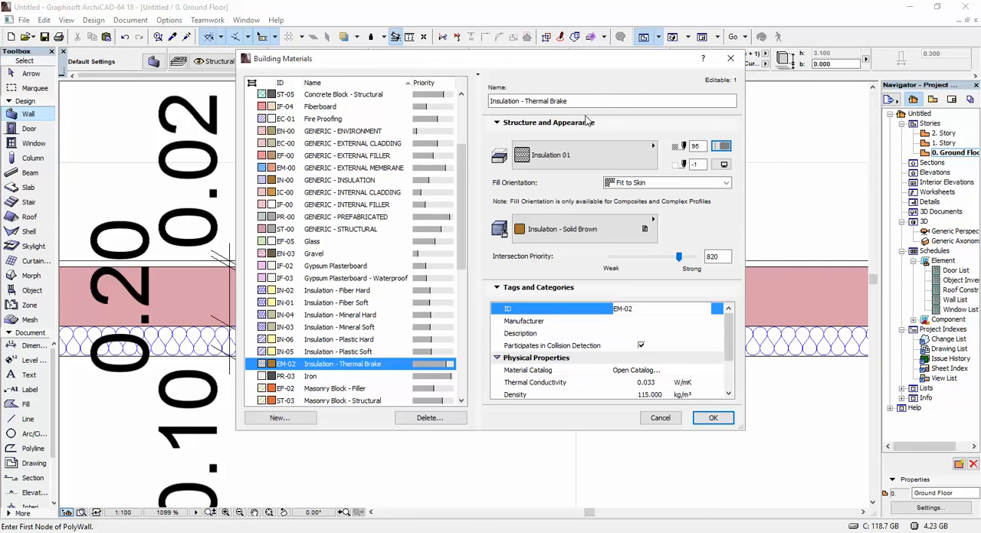
pyautogui.moveTo(644, 274)
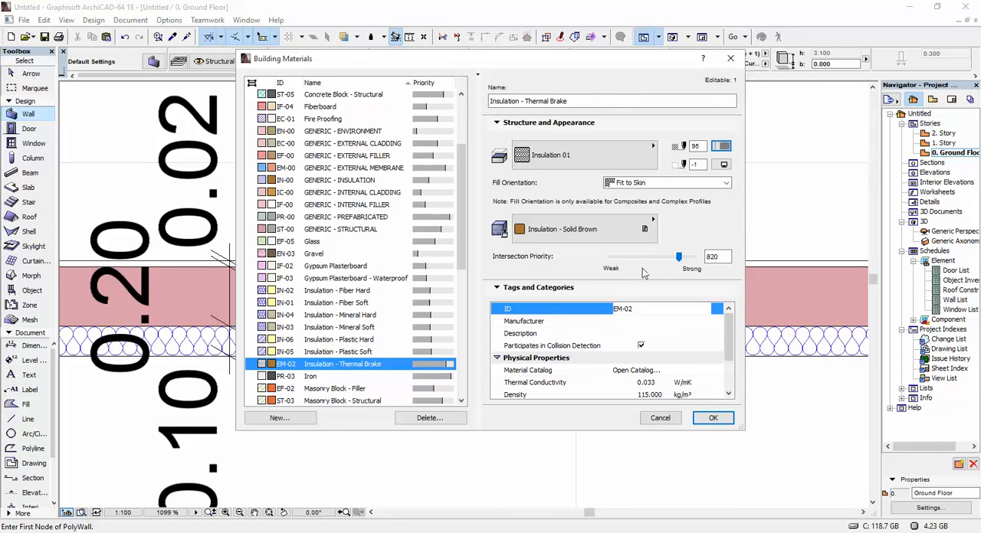
pyautogui.click(666, 183)
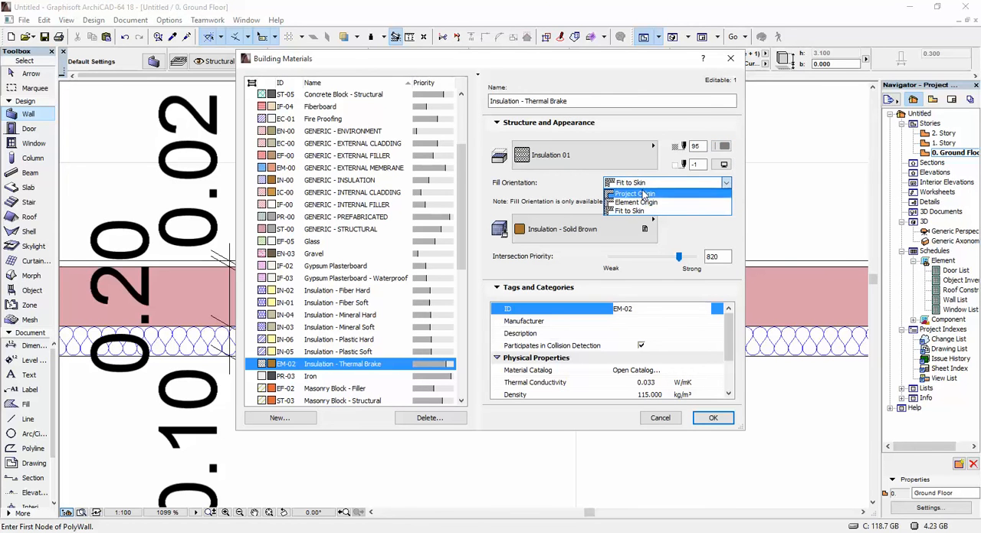
pyautogui.click(636, 202)
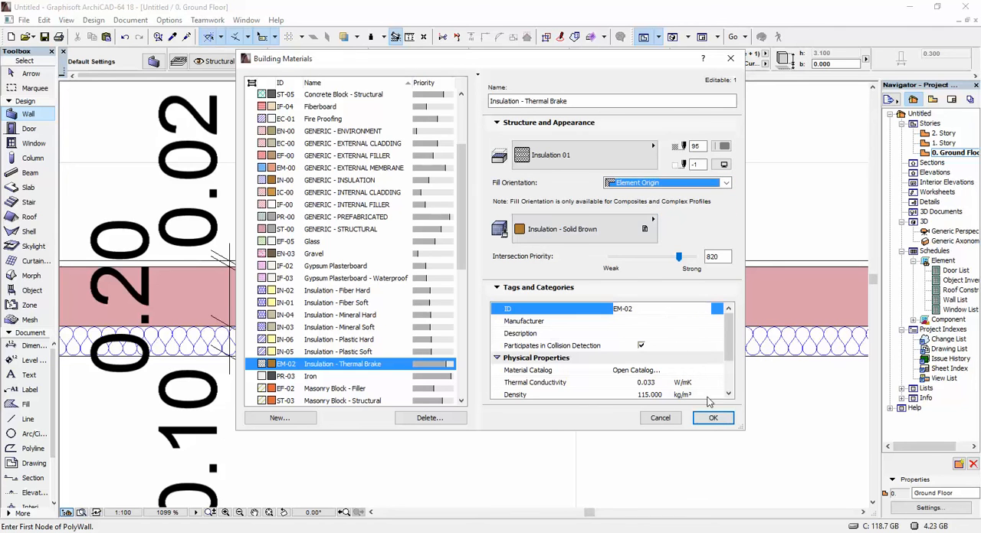
pyautogui.moveTo(975, 222)
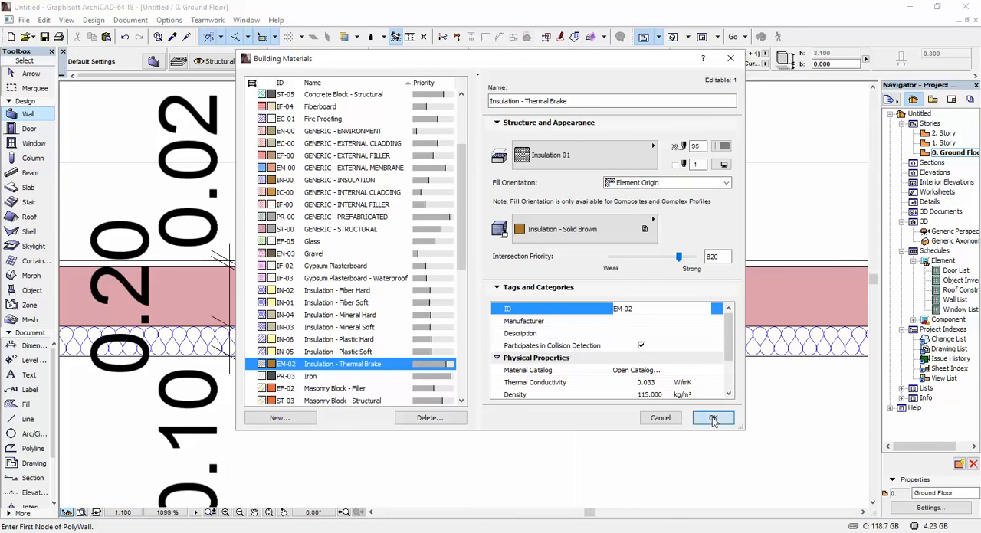
pyautogui.click(711, 417)
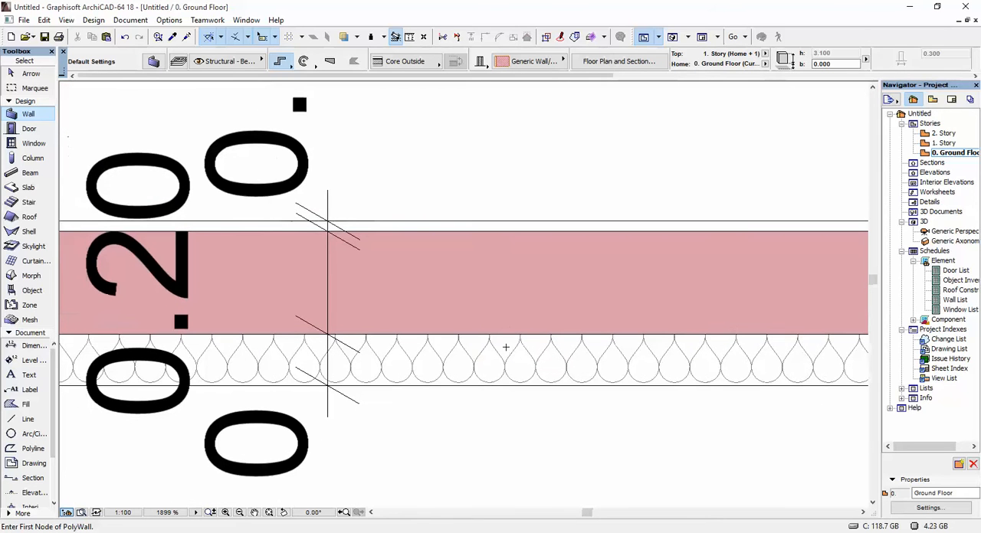
# Set Insulation - Thermal Brake's Fill Orientation back to Fit to Skin in Building Materials.
pyautogui.click(168, 20)
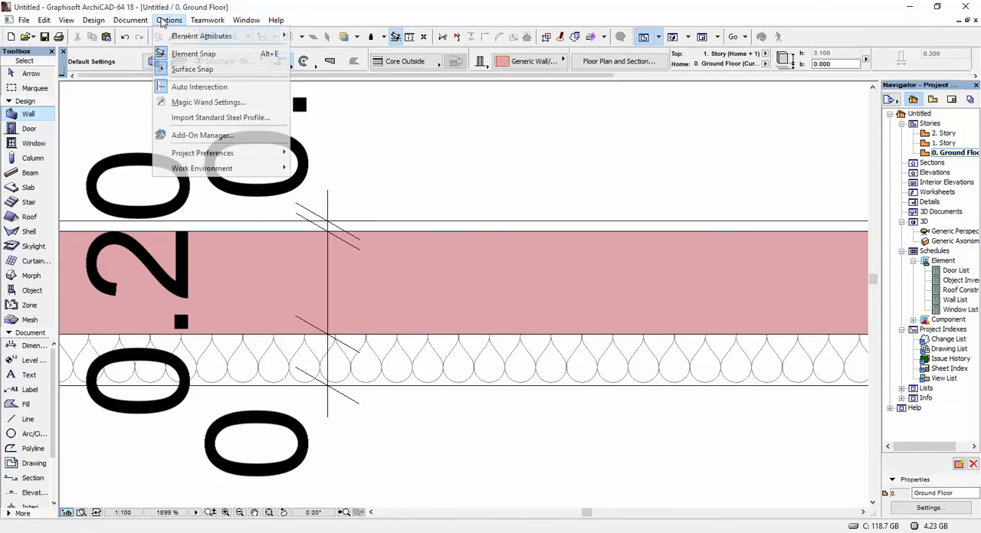
pyautogui.moveTo(201, 37)
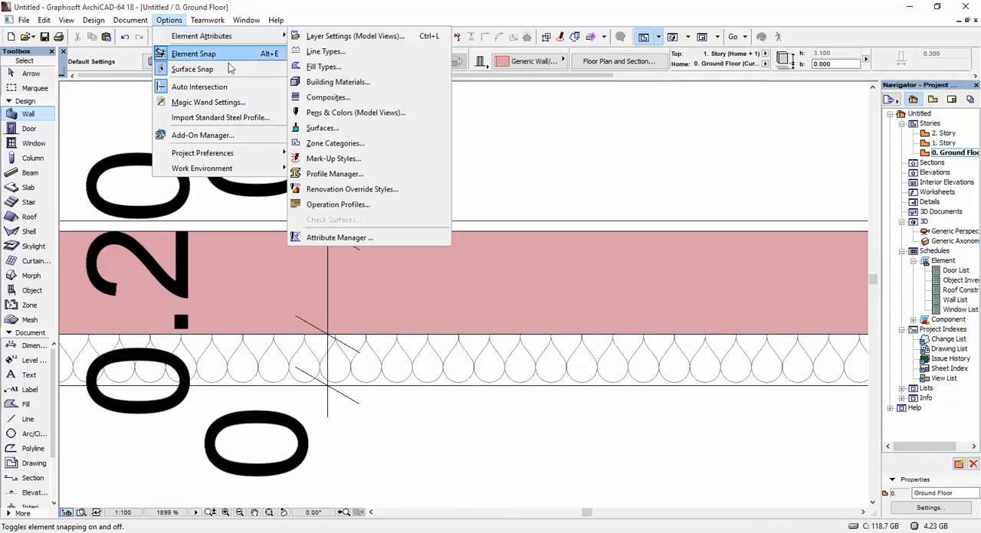
pyautogui.moveTo(337, 83)
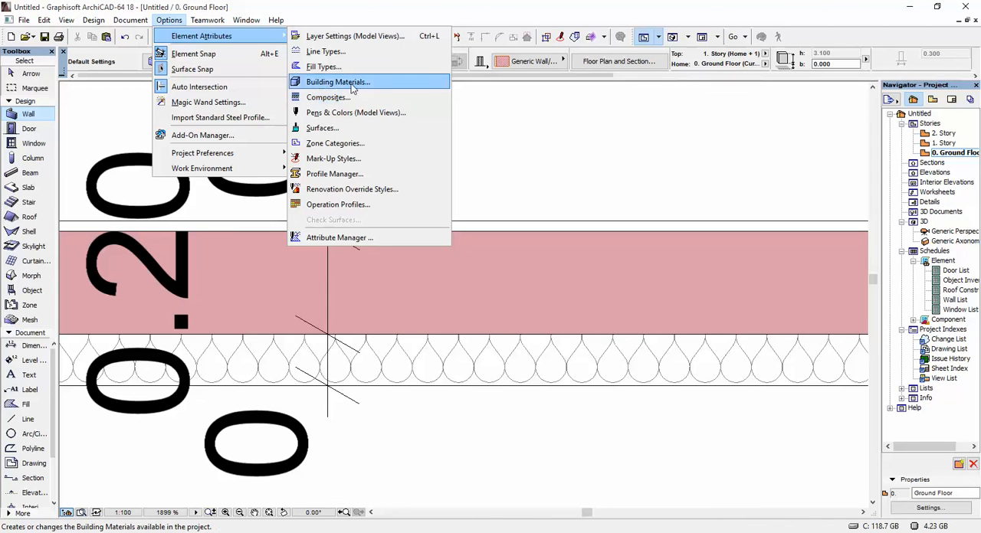
pyautogui.moveTo(352, 82)
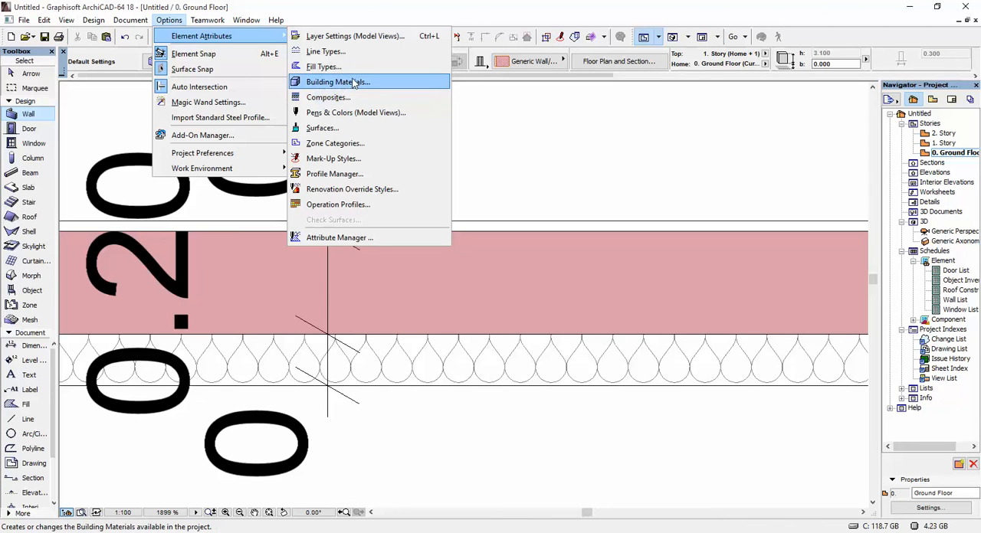
pyautogui.click(338, 83)
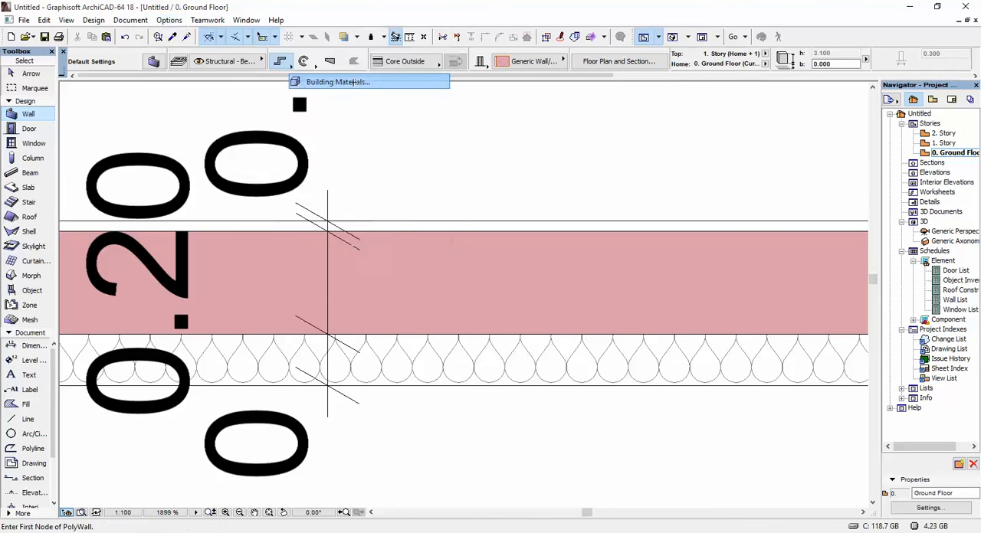
pyautogui.click(338, 83)
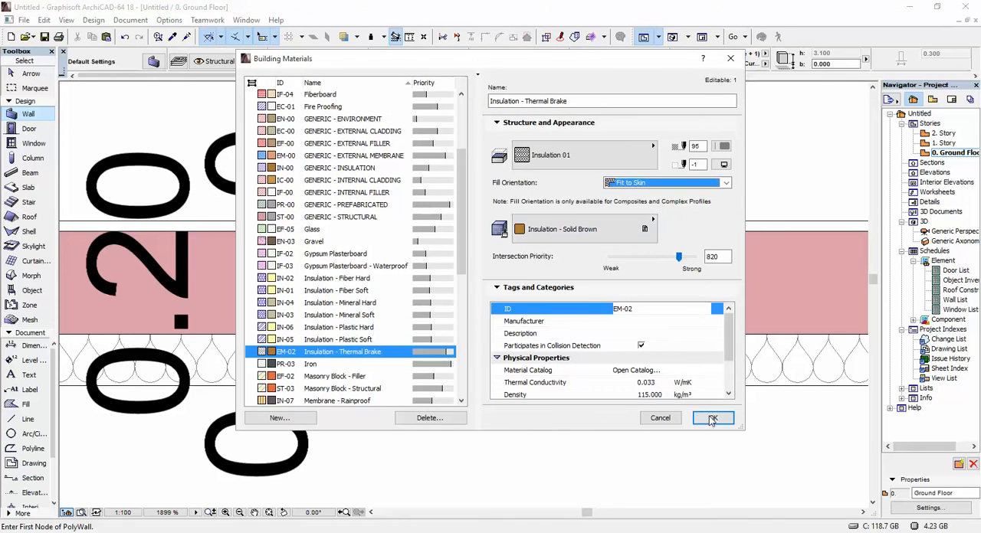
pyautogui.click(711, 417)
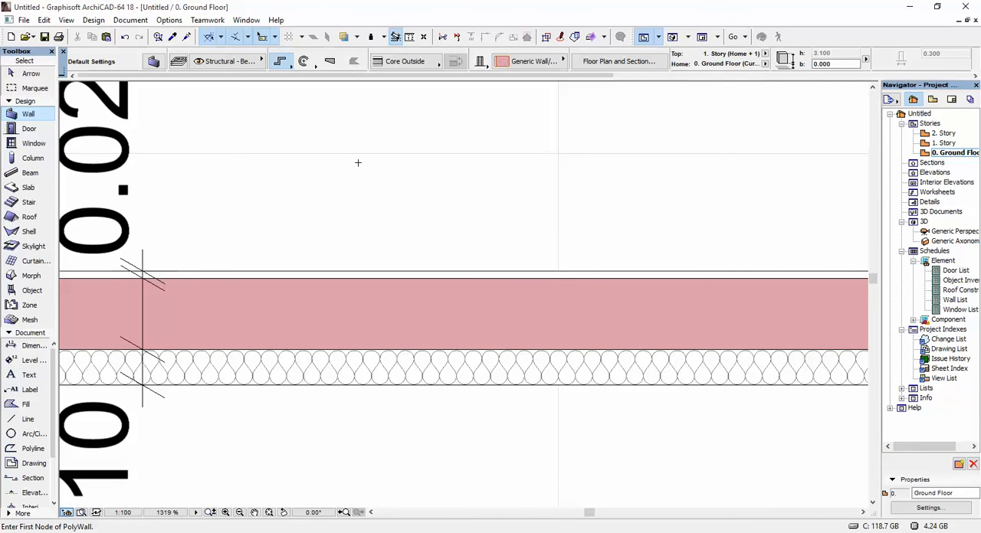
# Inspect wall 1's Insulation and GENERIC - STRUCTURAL skins in Composite Structures and close it.
pyautogui.click(169, 20)
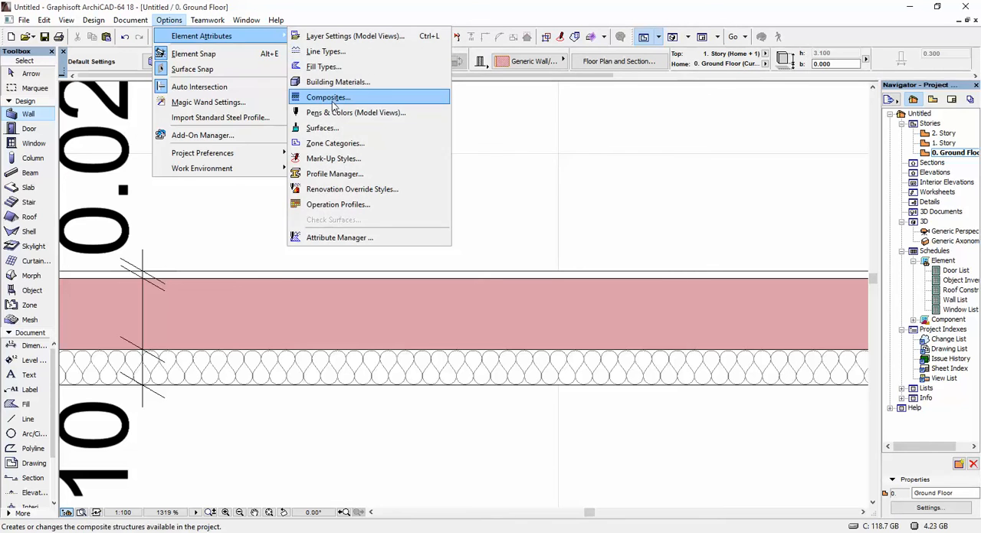
pyautogui.click(328, 96)
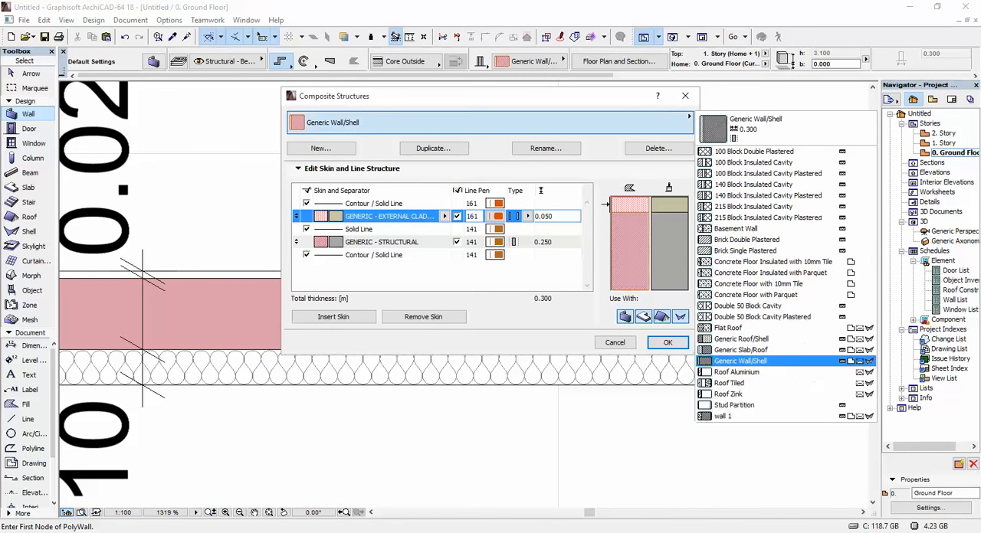
pyautogui.click(723, 417)
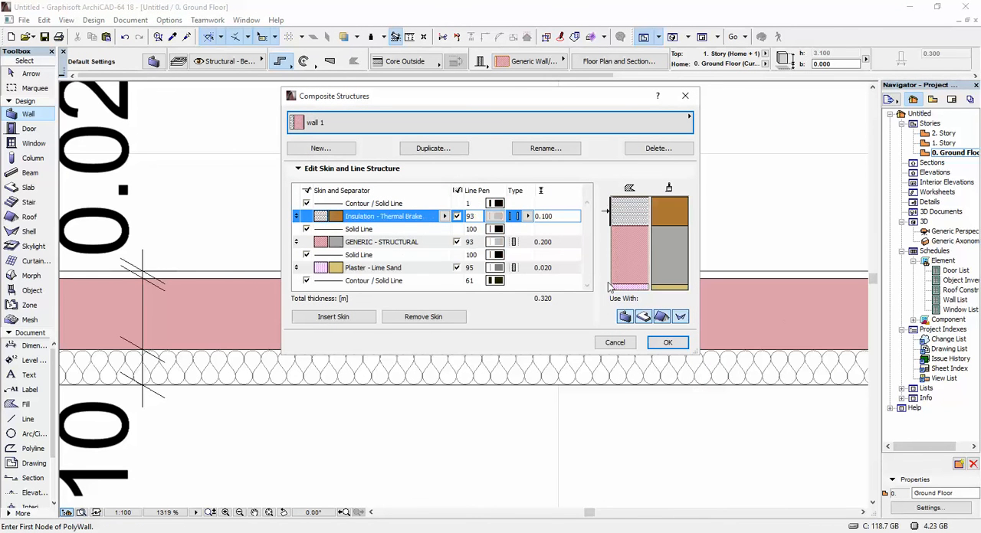
pyautogui.click(380, 242)
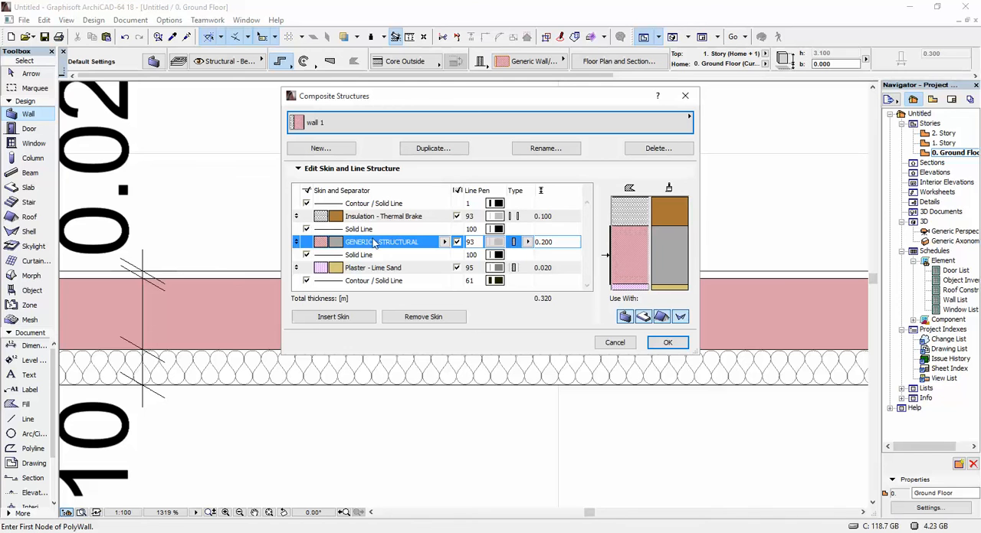
pyautogui.moveTo(717, 114)
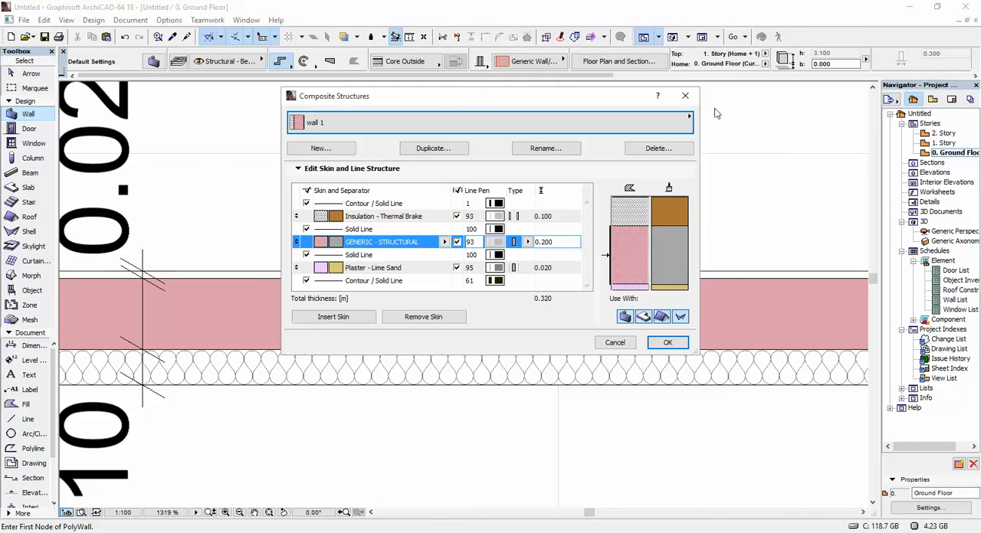
pyautogui.click(169, 20)
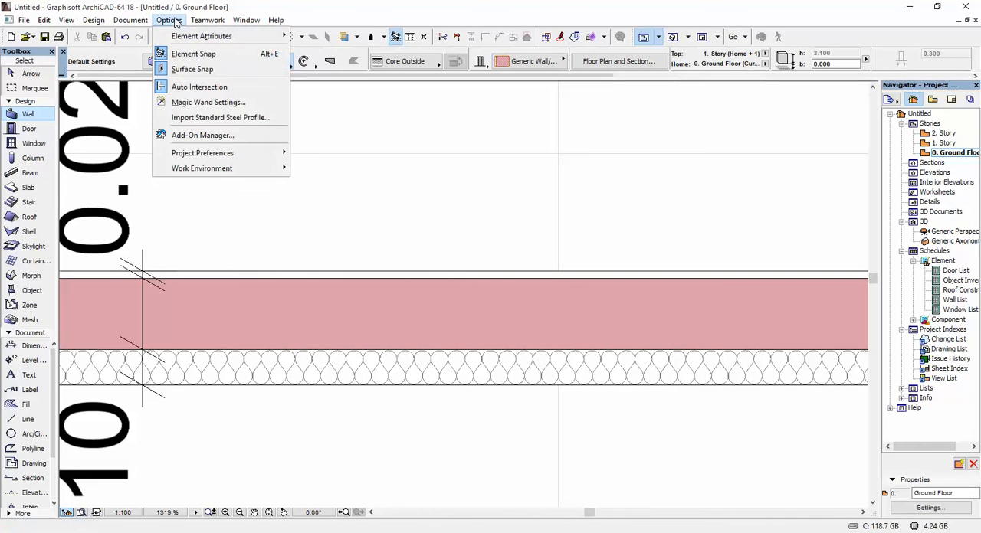
pyautogui.moveTo(202, 35)
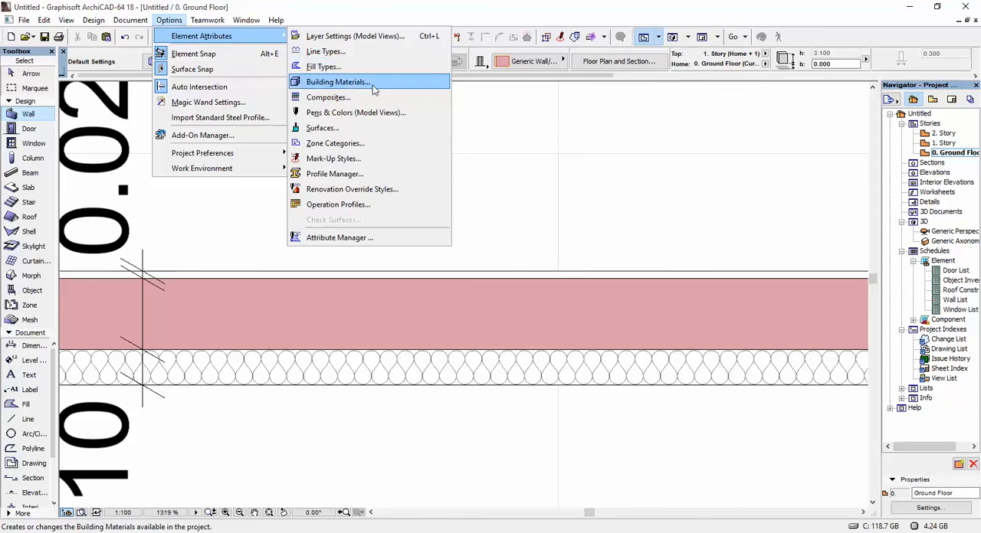
# Assign the Masonry Block cut fill to the GENERIC - STRUCTURAL building material.
pyautogui.click(337, 83)
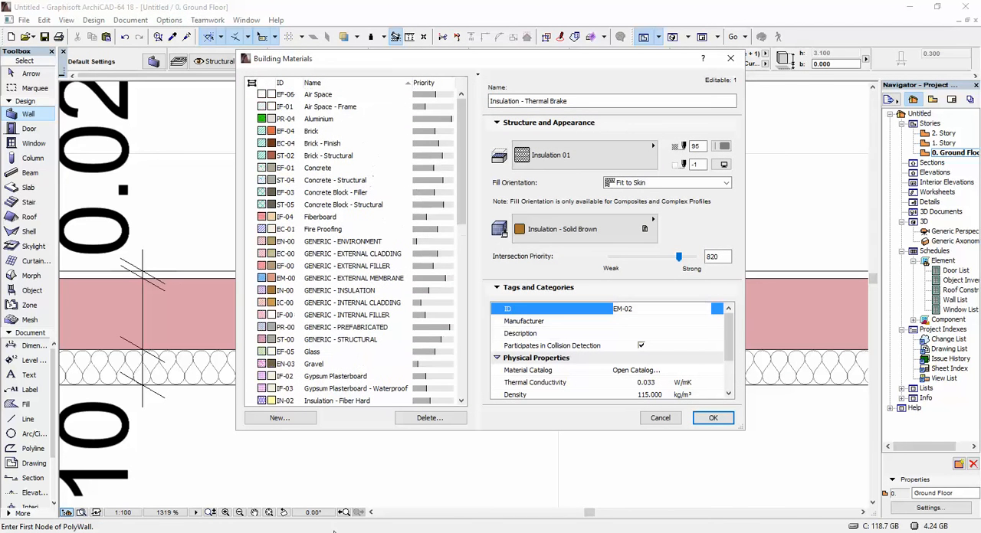
pyautogui.click(341, 340)
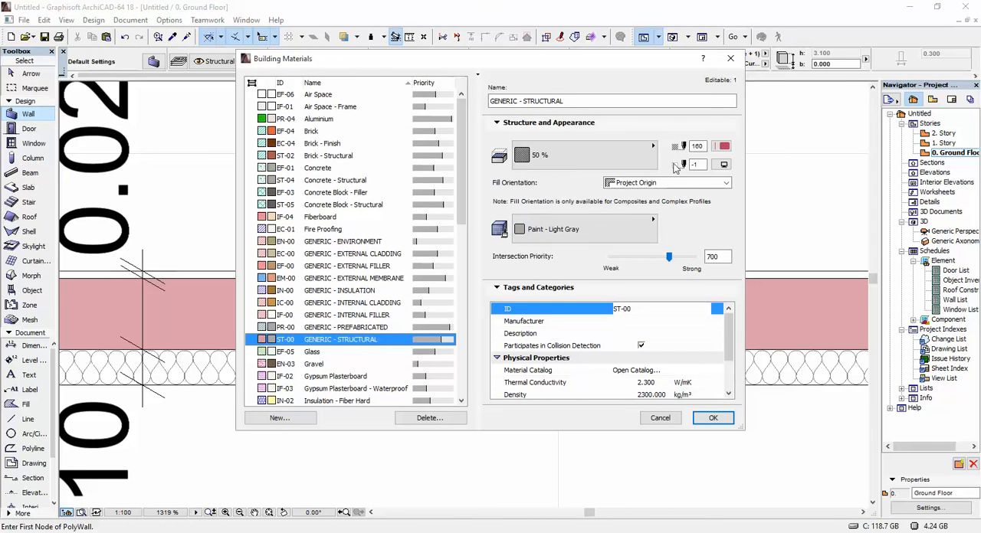
pyautogui.moveTo(554, 157)
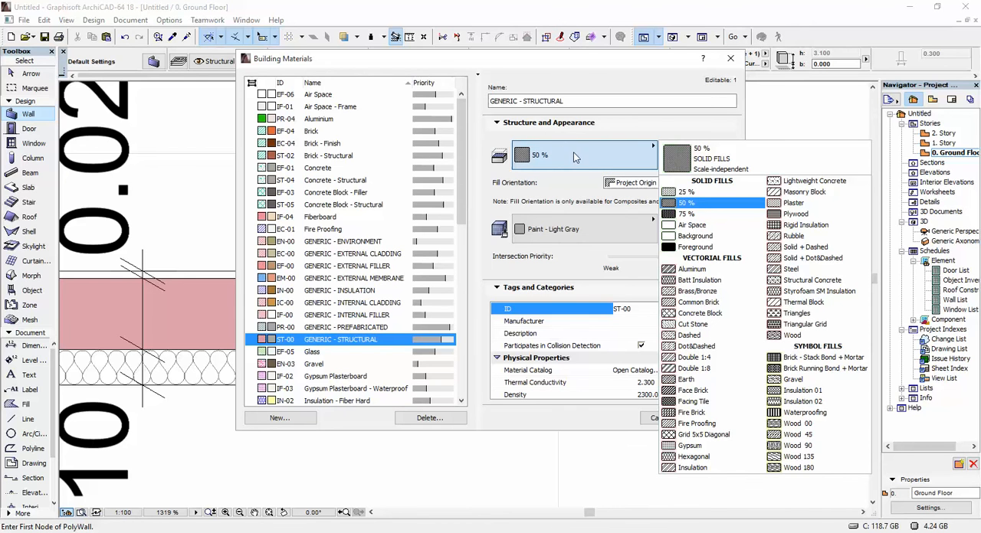
pyautogui.click(805, 192)
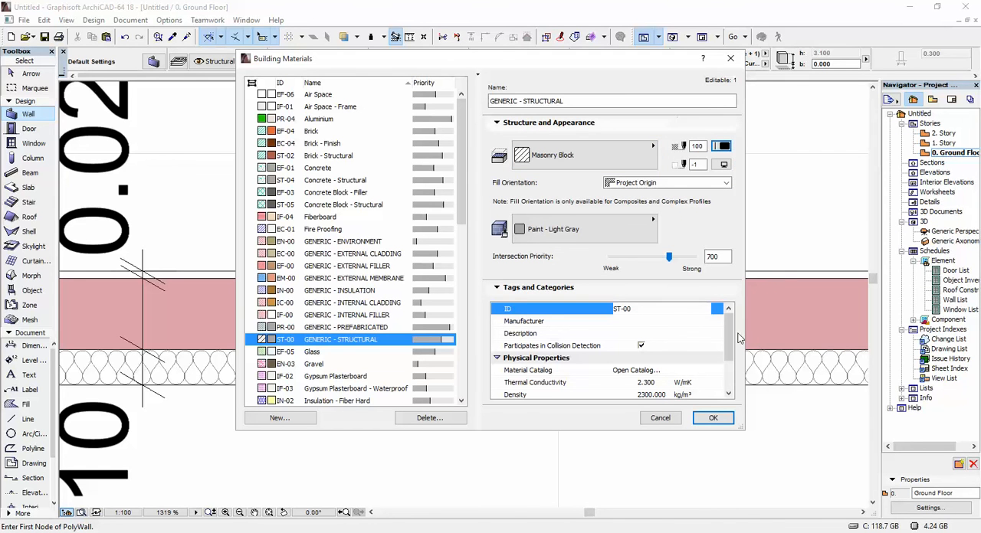
pyautogui.click(712, 417)
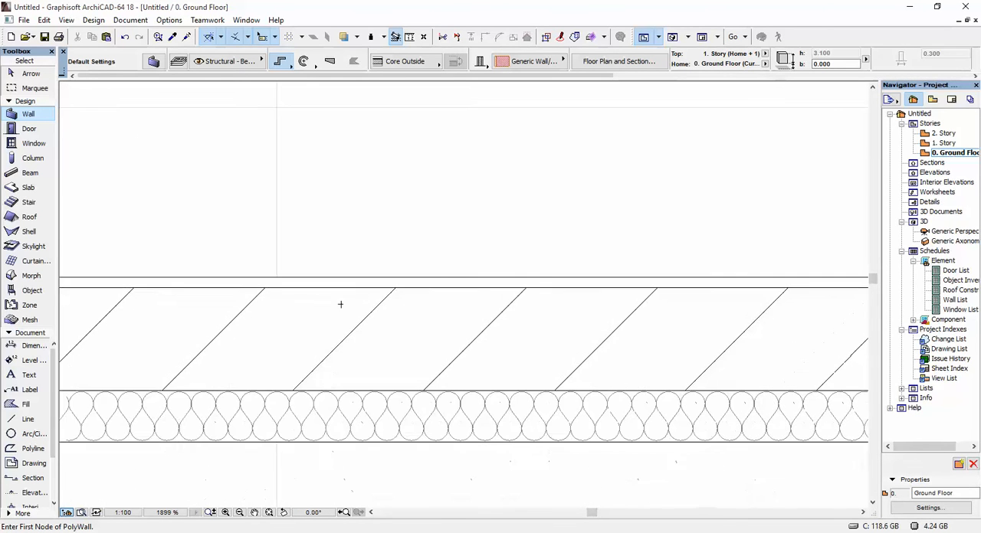
# Switch the plan to True Line Weight from the context menu.
pyautogui.rightClick(310, 259)
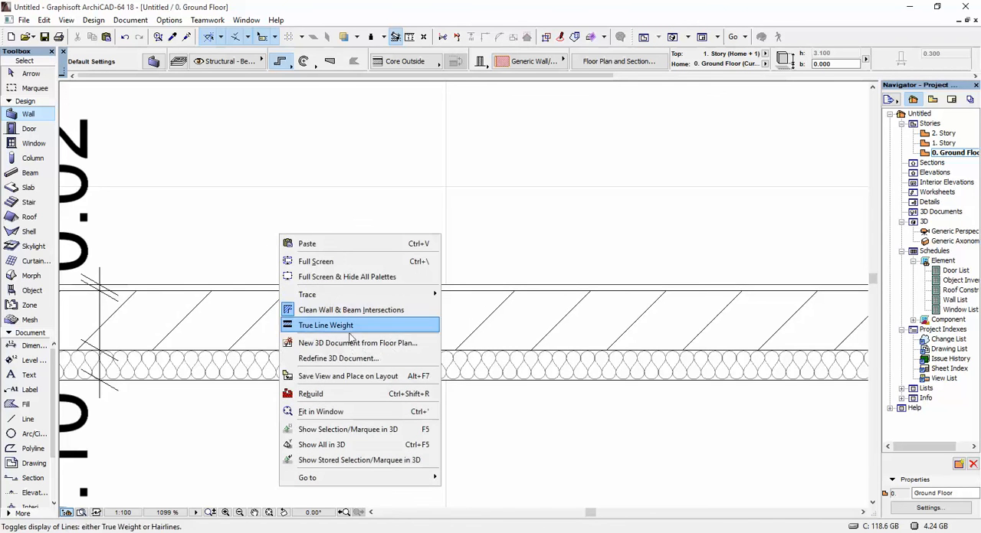
pyautogui.click(325, 324)
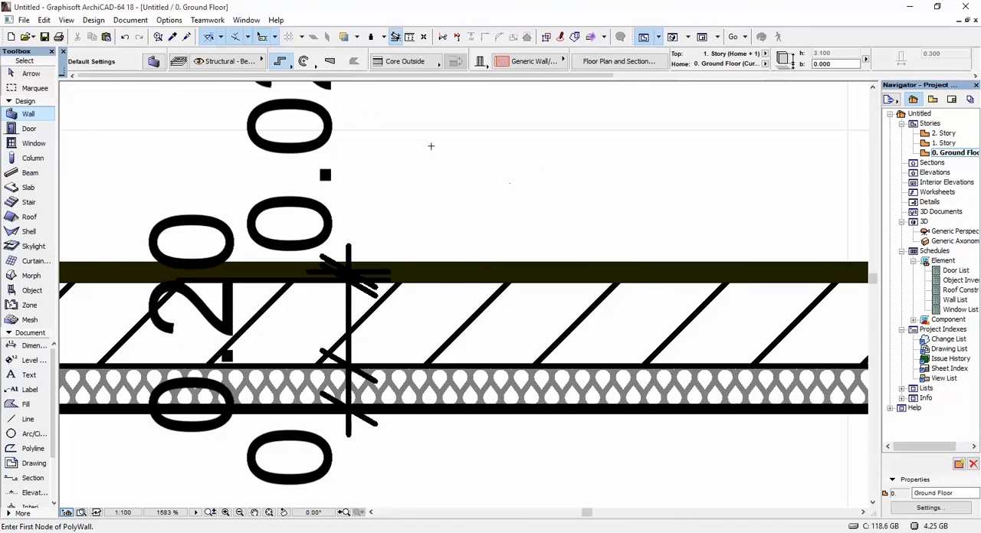
# Set wall 1's bottom Contour / Solid Line to pen 1 in Composites.
pyautogui.click(168, 20)
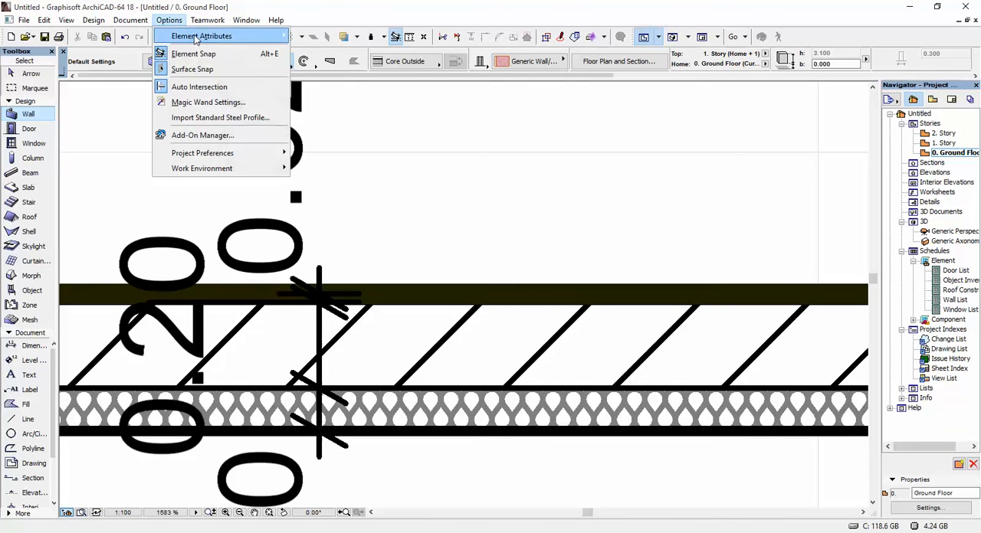
pyautogui.click(202, 37)
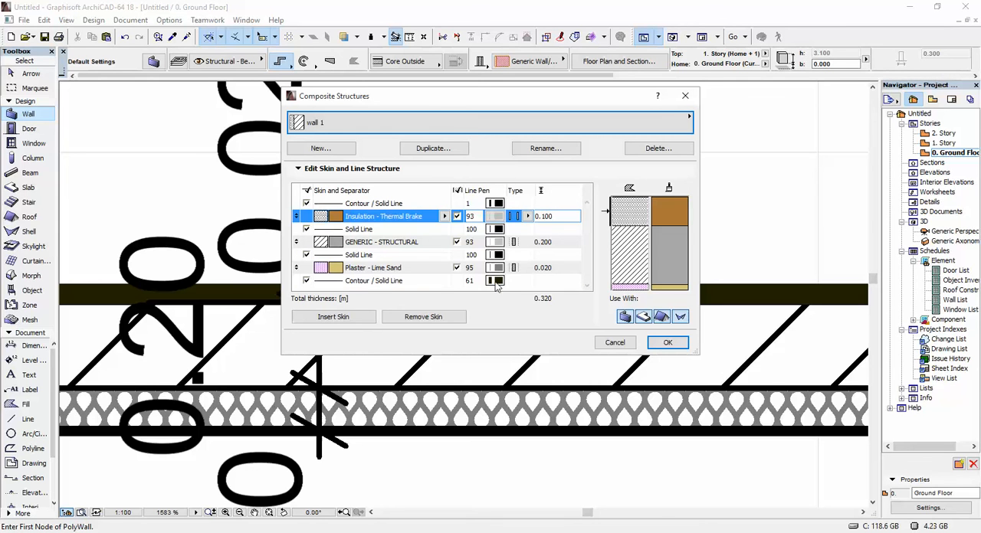
pyautogui.click(497, 280)
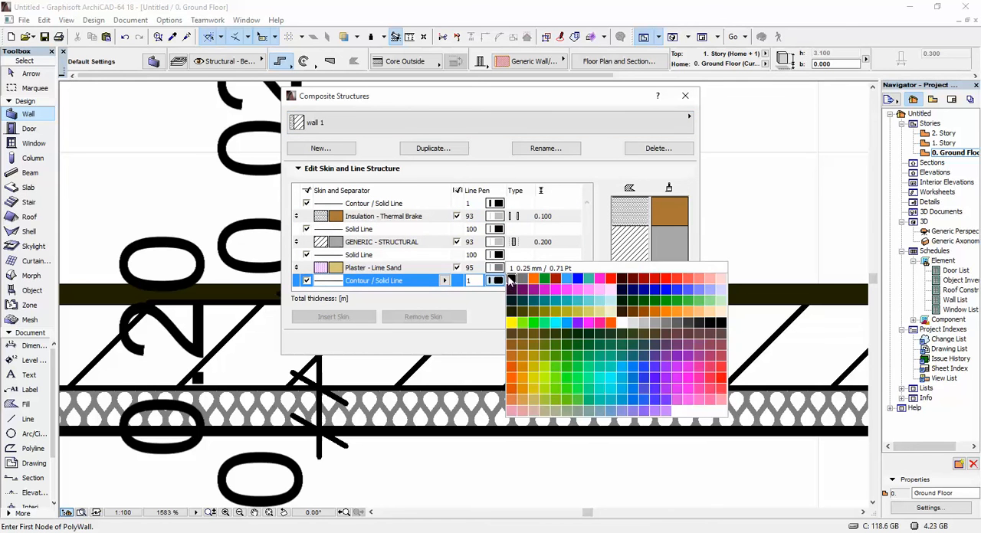
pyautogui.click(512, 279)
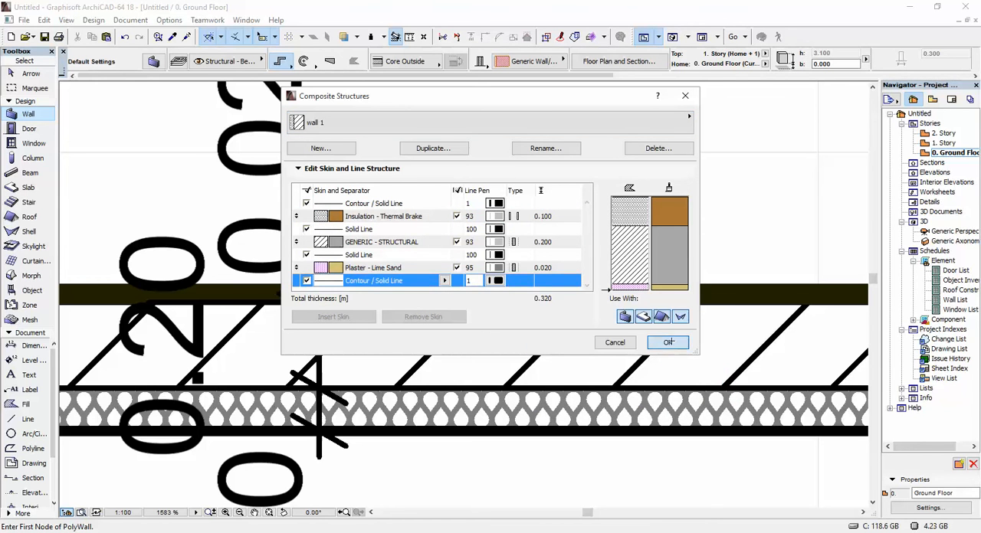
pyautogui.click(669, 342)
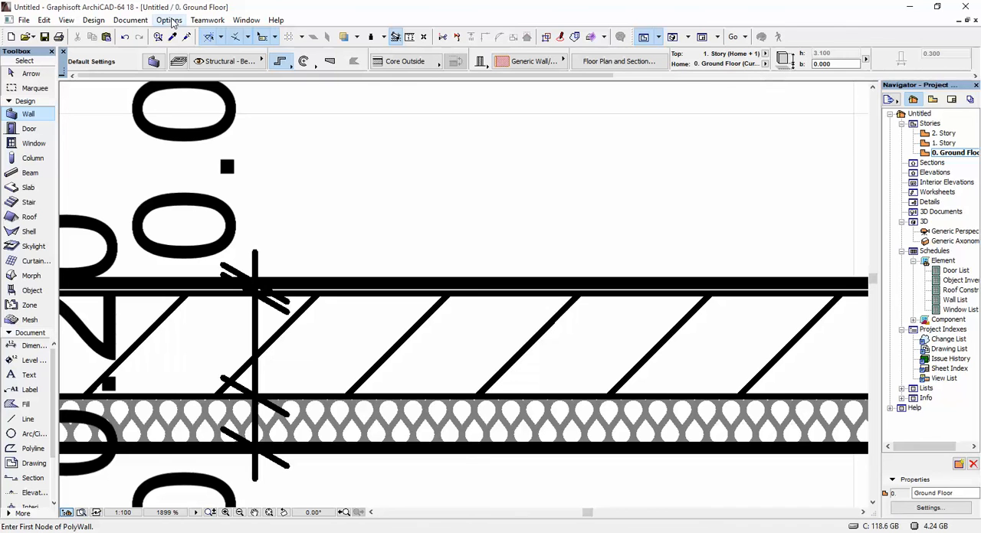
# Set both of wall 1's Contour / Solid Line pens to the thin pen 100.
pyautogui.click(168, 20)
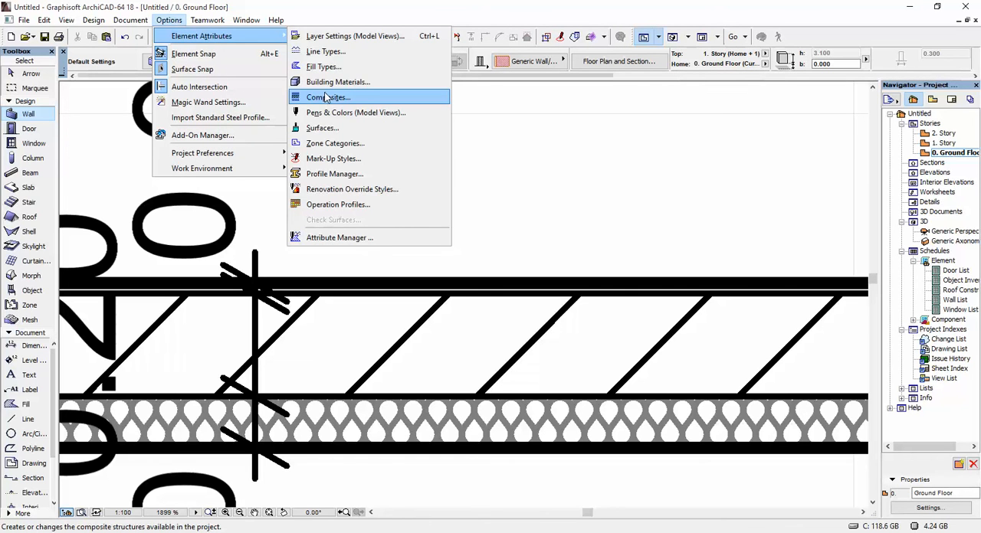
pyautogui.click(328, 97)
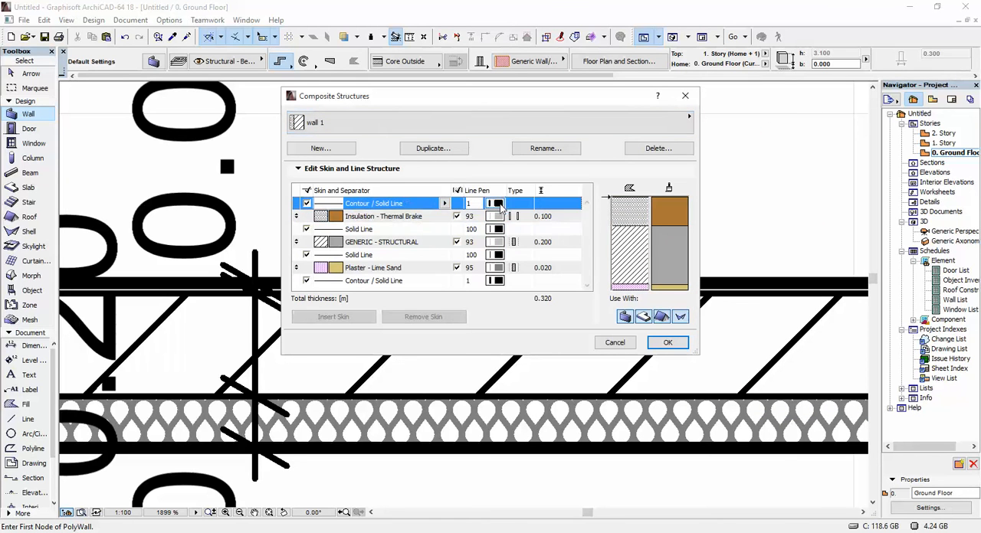
pyautogui.click(497, 202)
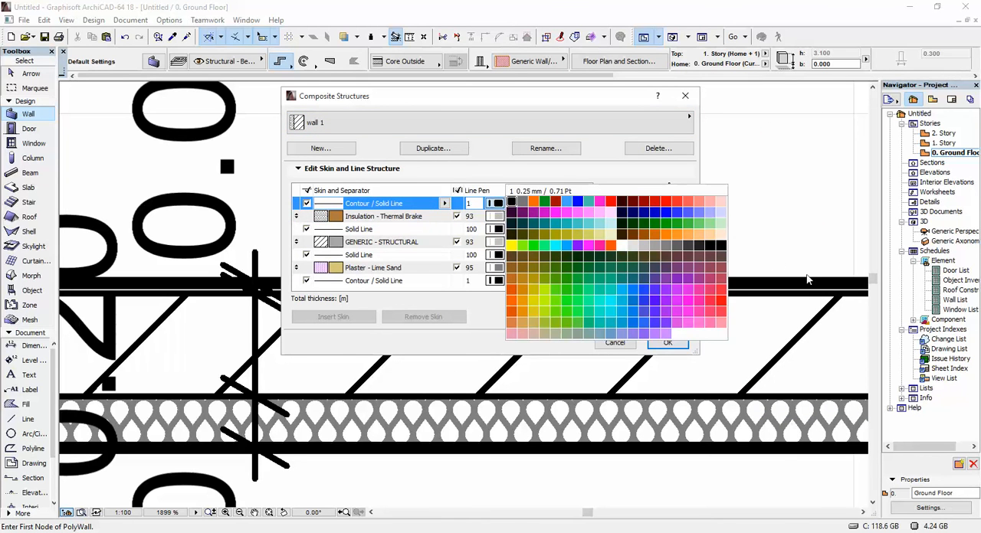
pyautogui.click(721, 246)
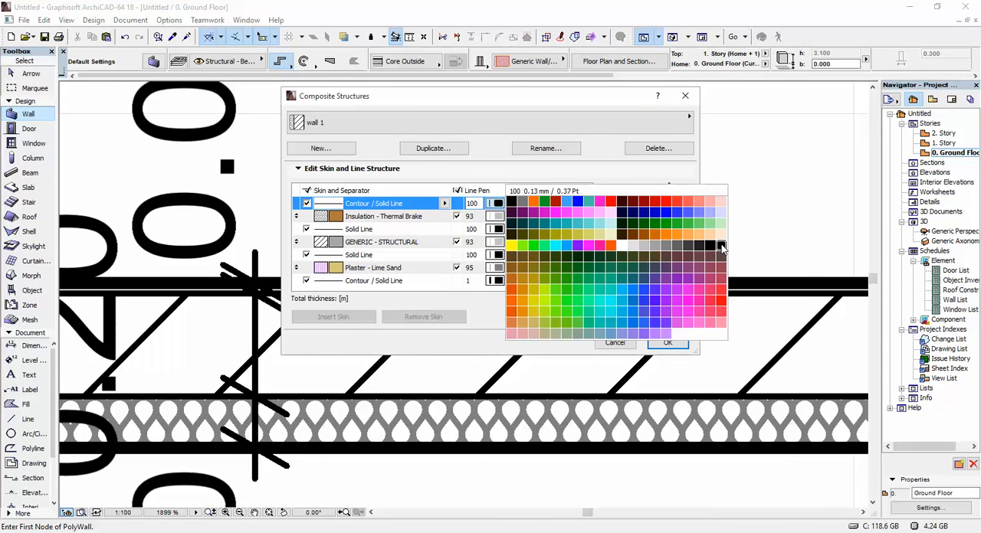
pyautogui.moveTo(721, 251)
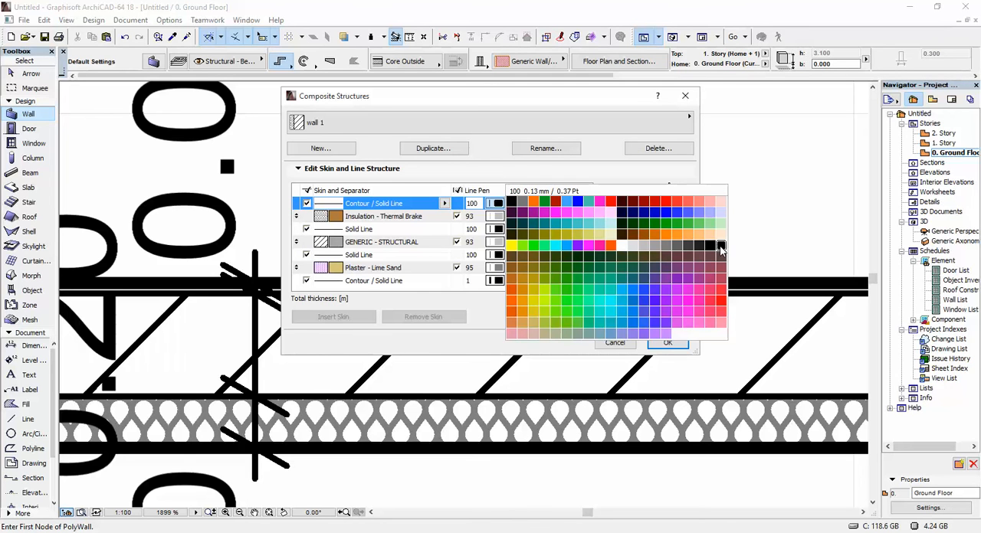
pyautogui.click(720, 246)
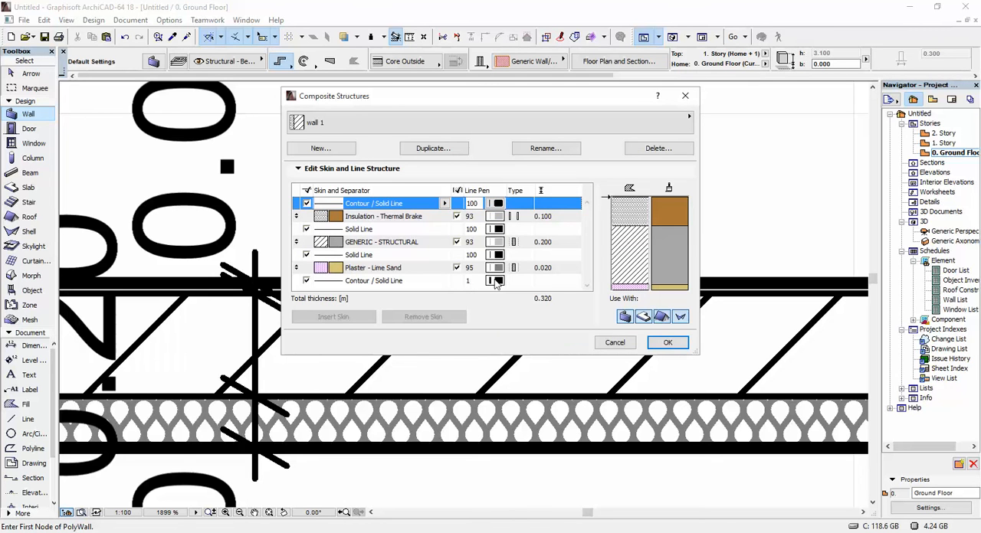
pyautogui.click(496, 281)
pyautogui.write('00')
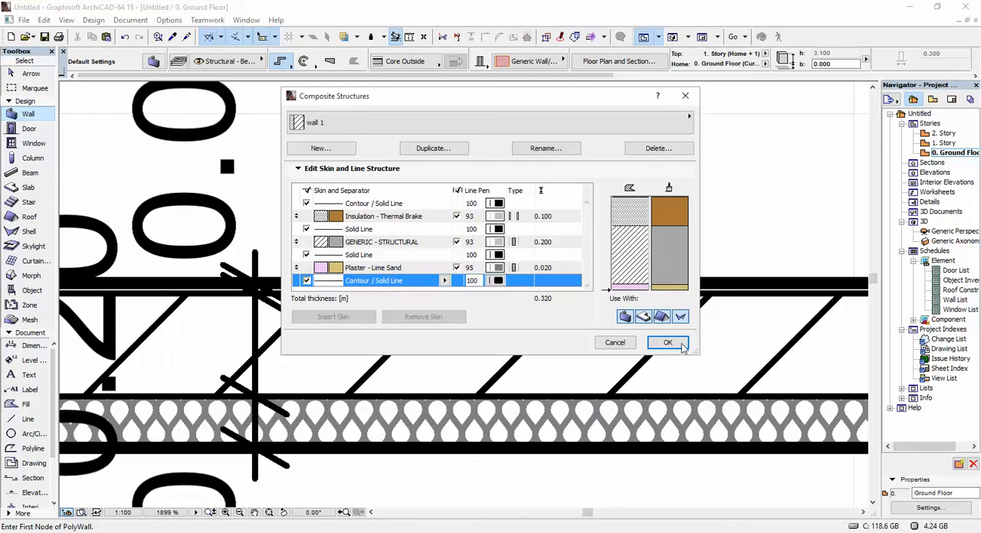
pyautogui.click(665, 344)
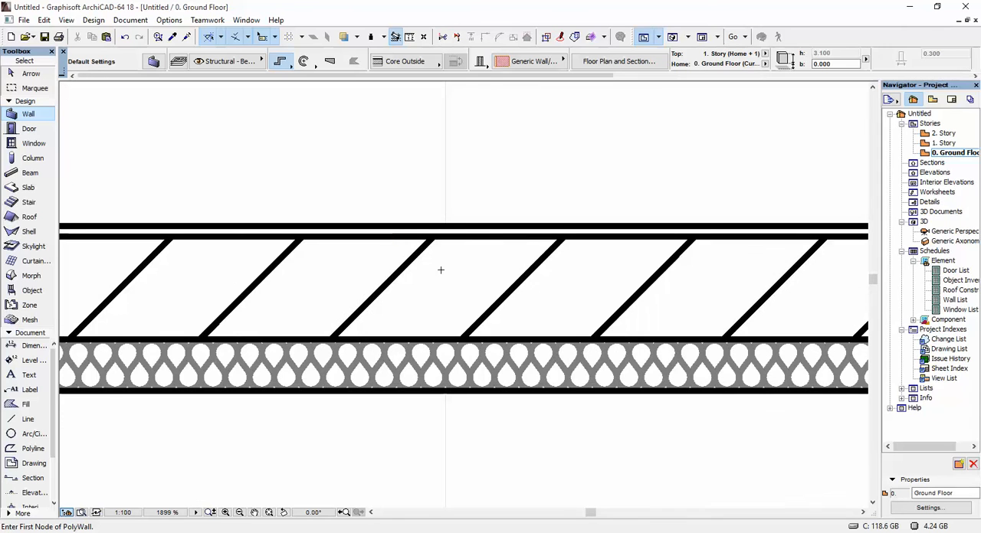
pyautogui.moveTo(459, 313)
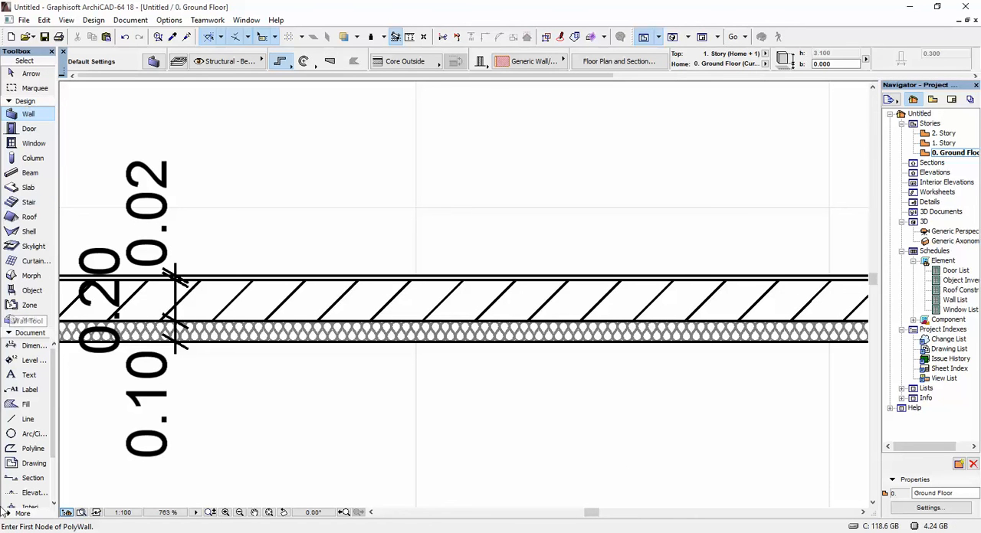
pyautogui.click(33, 478)
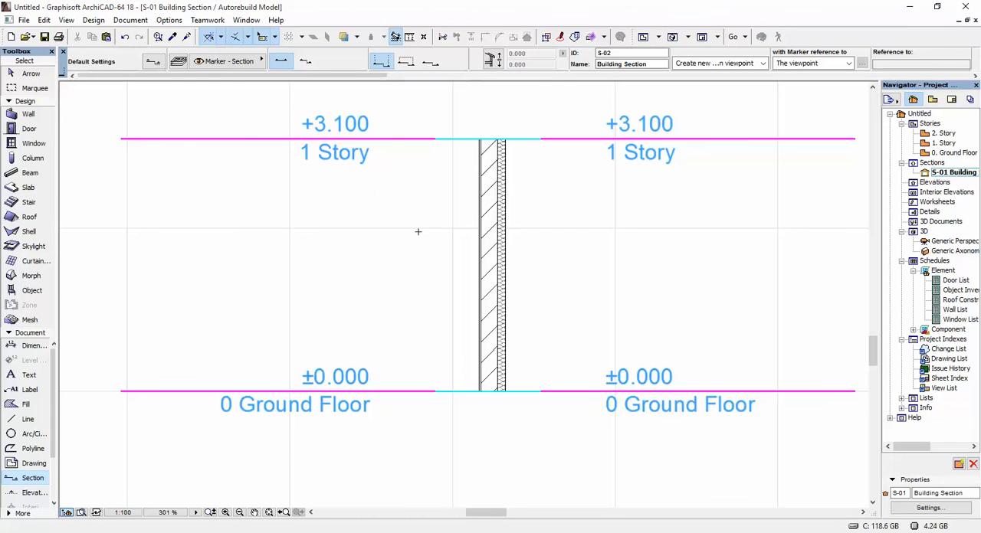
pyautogui.moveTo(429, 246)
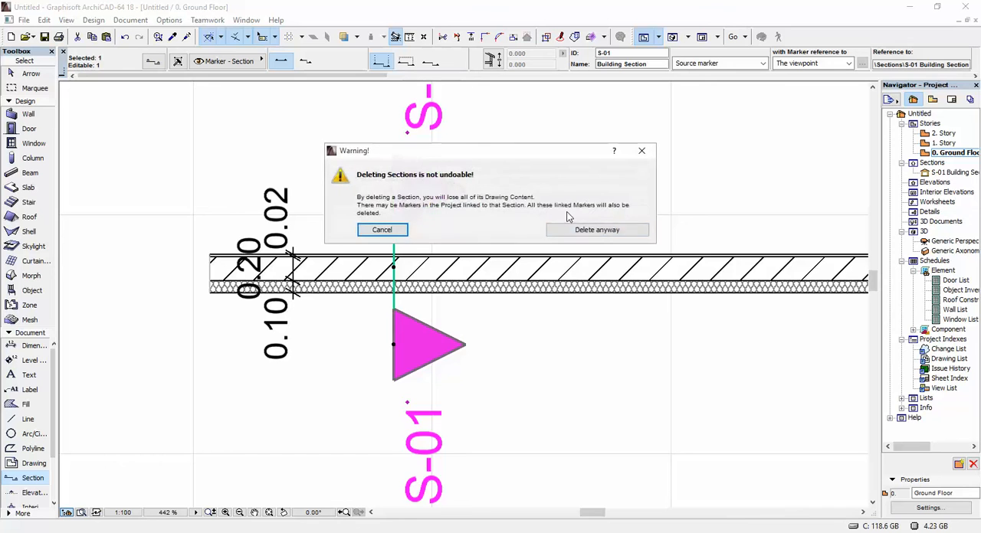
# Delete section S-01 anyway and zoom in on the remaining wall.
pyautogui.click(596, 230)
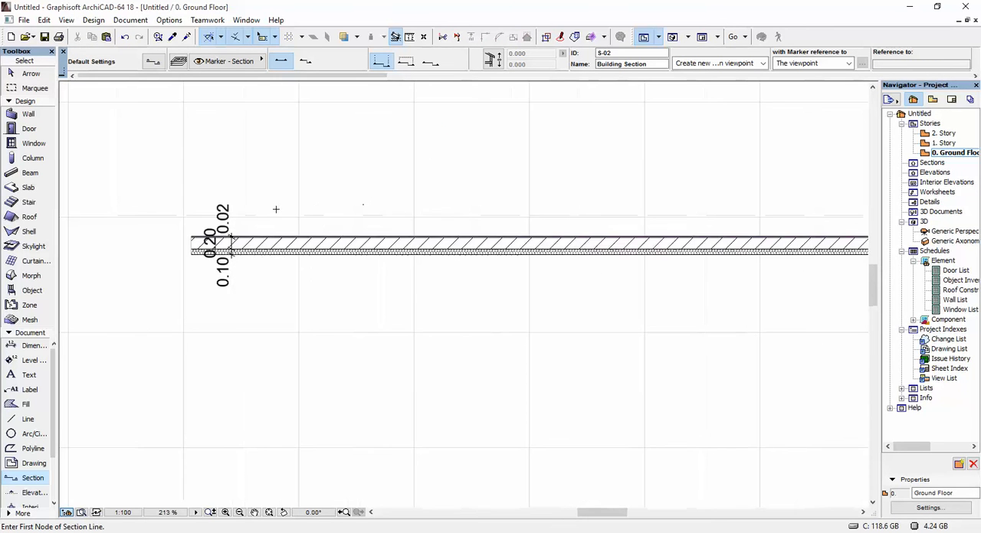
pyautogui.scroll(-3)
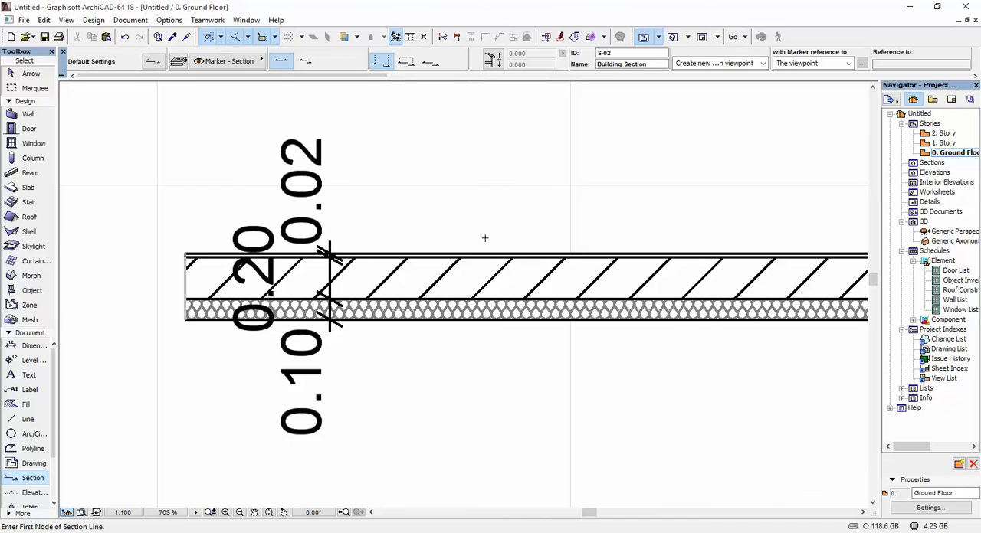
pyautogui.moveTo(460, 236)
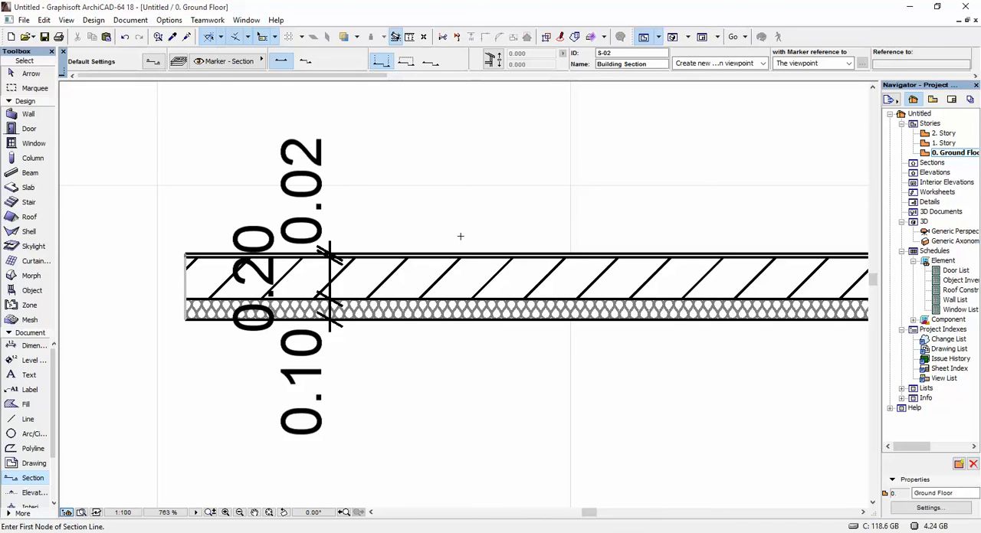